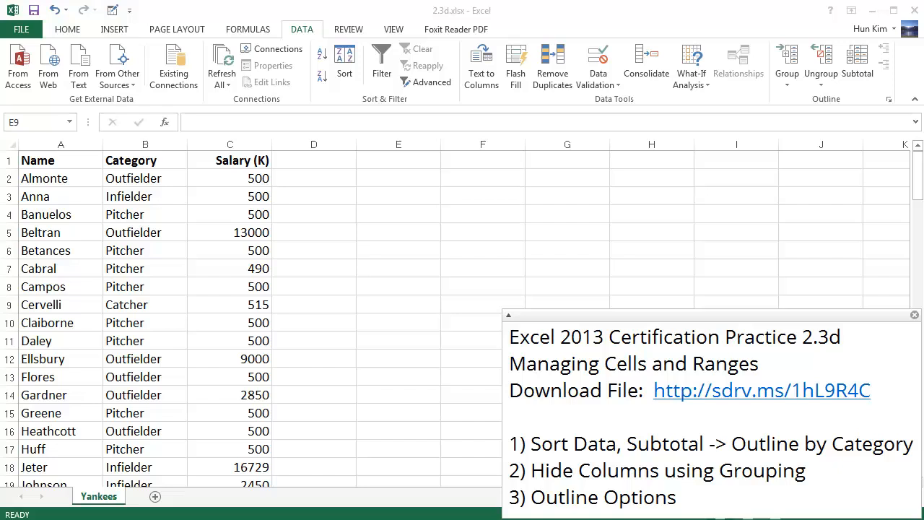
pyautogui.moveTo(314, 270)
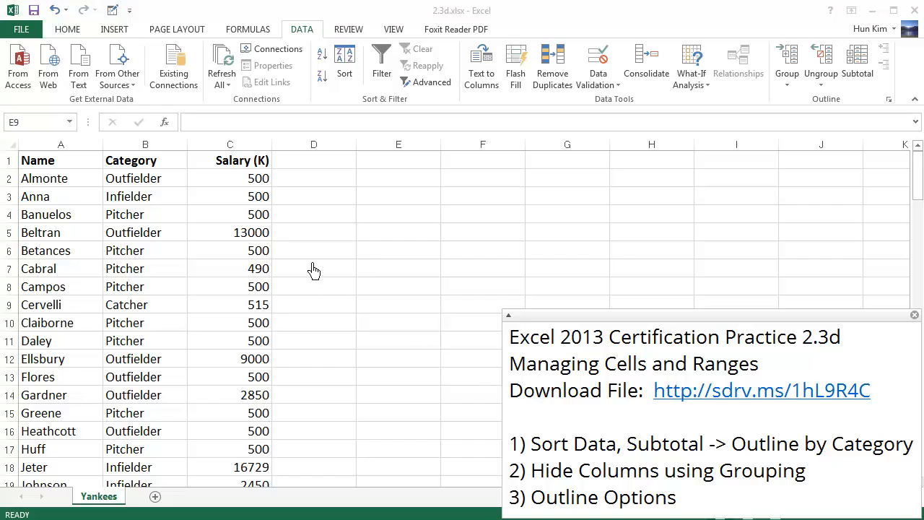
pyautogui.moveTo(526, 387)
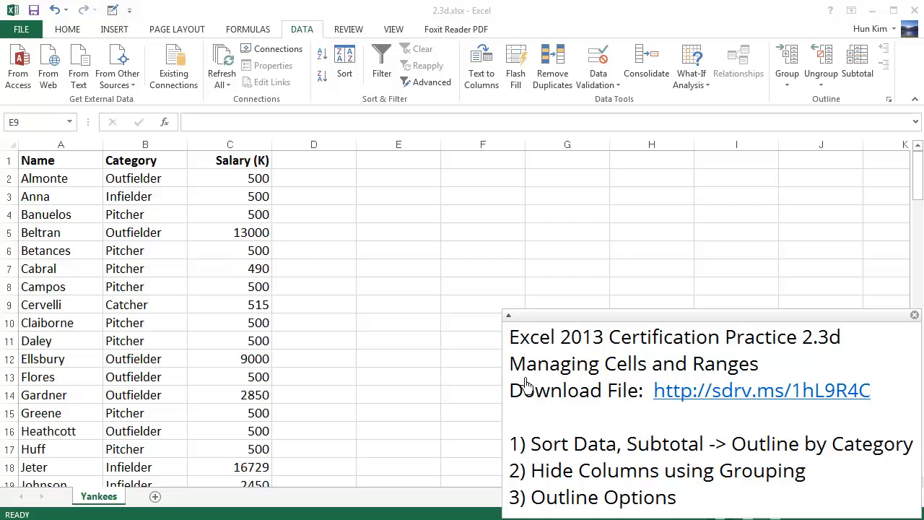
pyautogui.moveTo(782, 417)
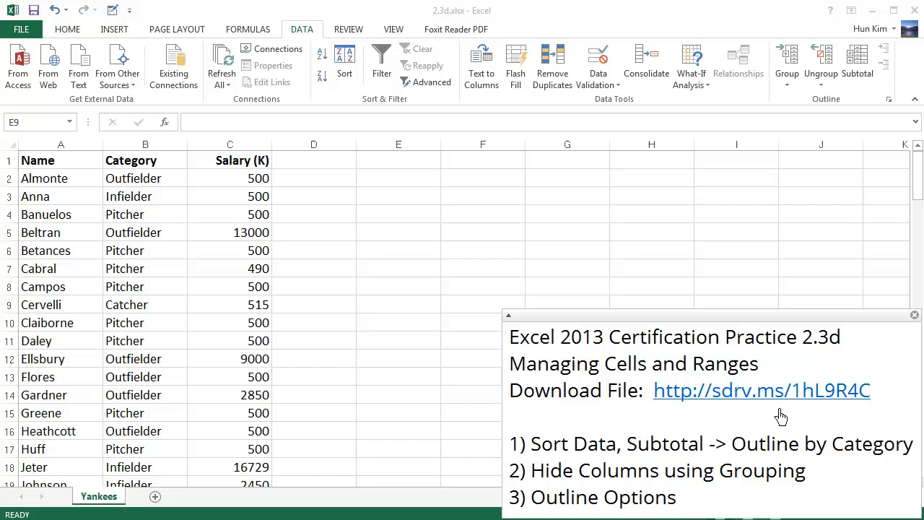
pyautogui.moveTo(809, 415)
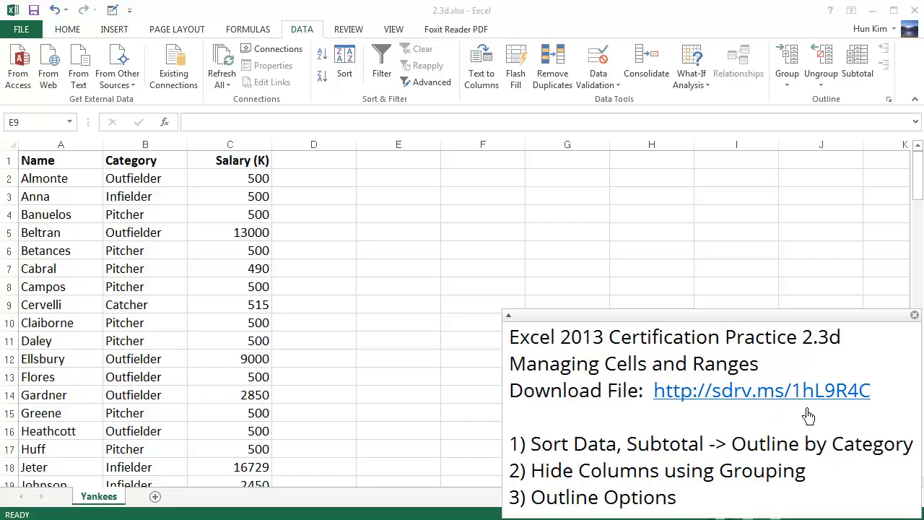
pyautogui.moveTo(841, 417)
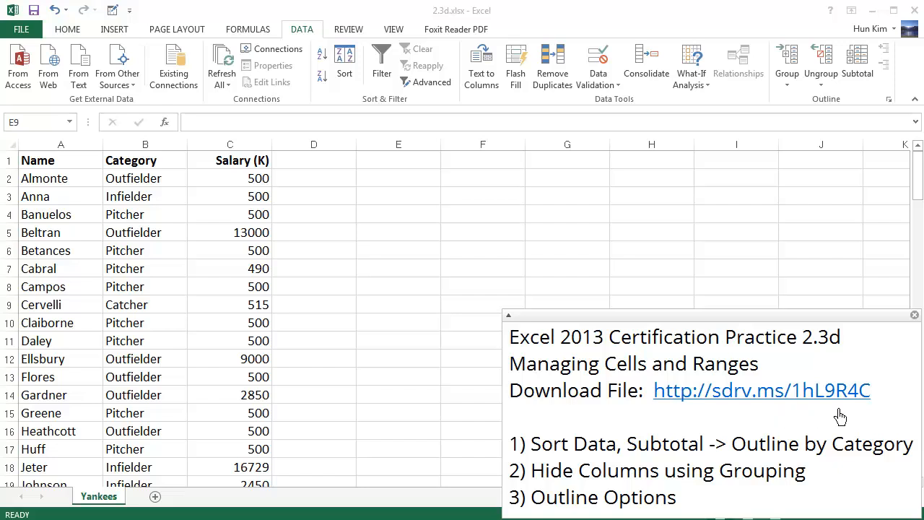
pyautogui.moveTo(865, 414)
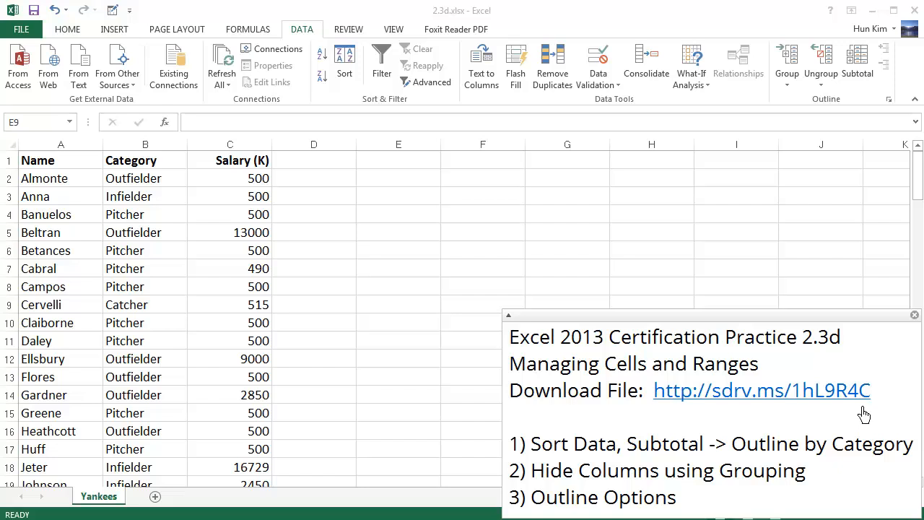
pyautogui.moveTo(888, 416)
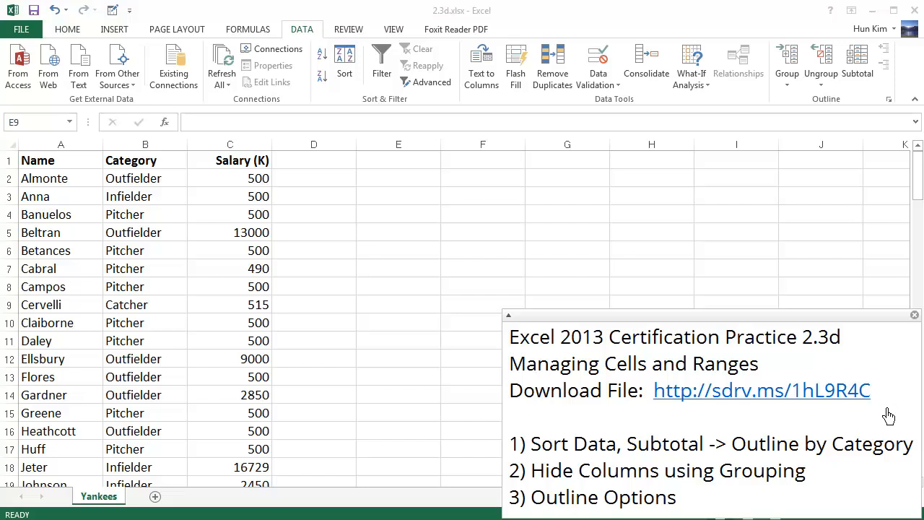
pyautogui.moveTo(159, 224)
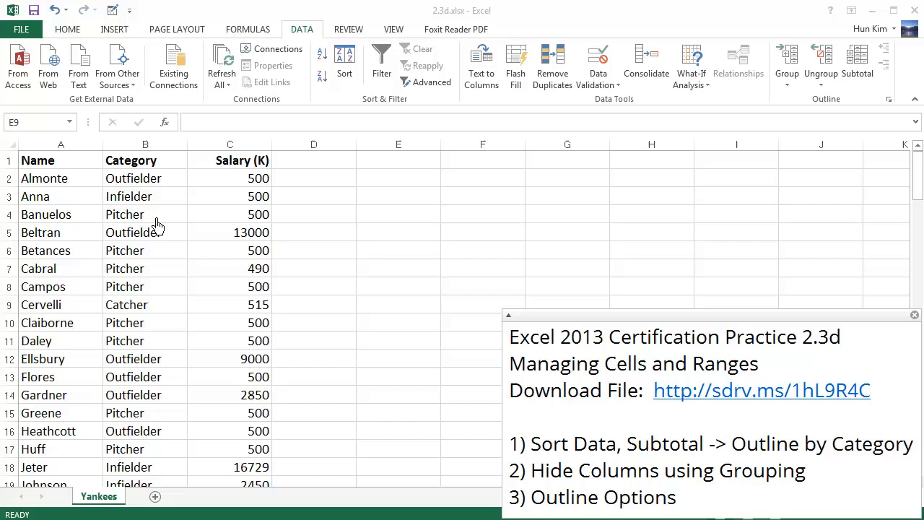
pyautogui.moveTo(134, 243)
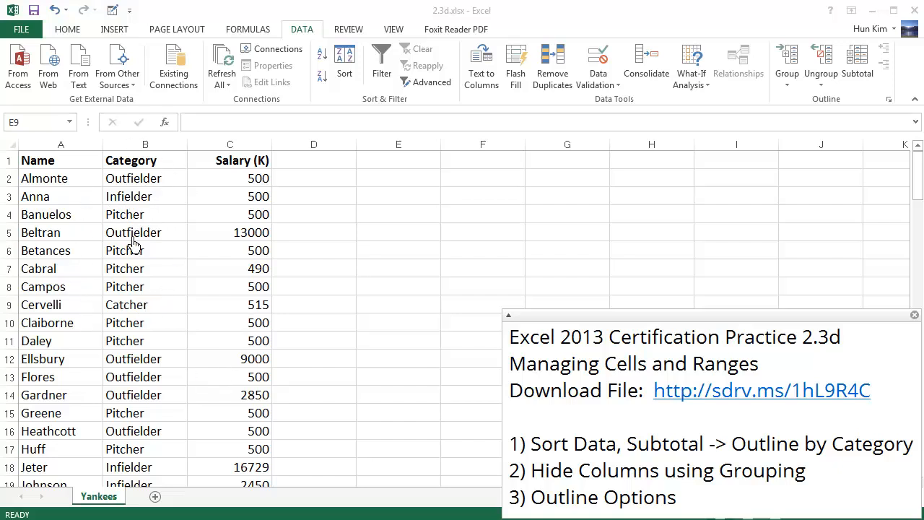
pyautogui.moveTo(165, 260)
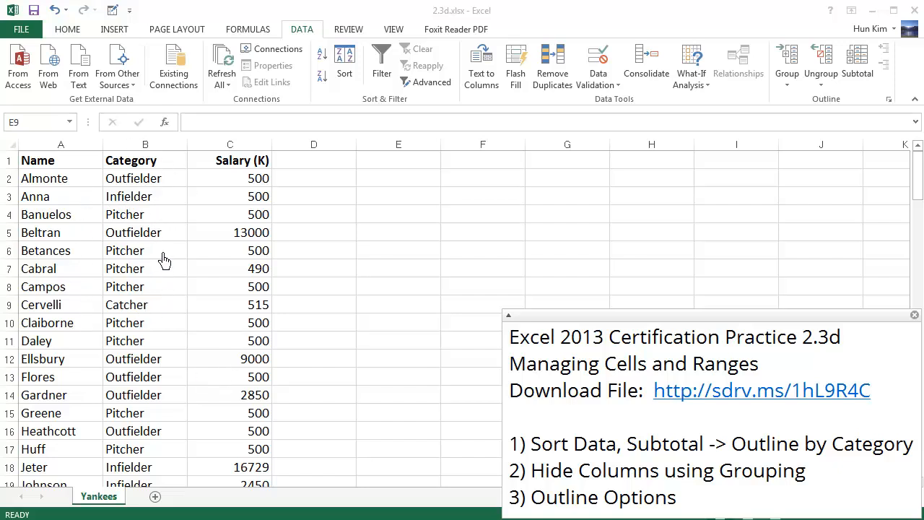
pyautogui.moveTo(308, 282)
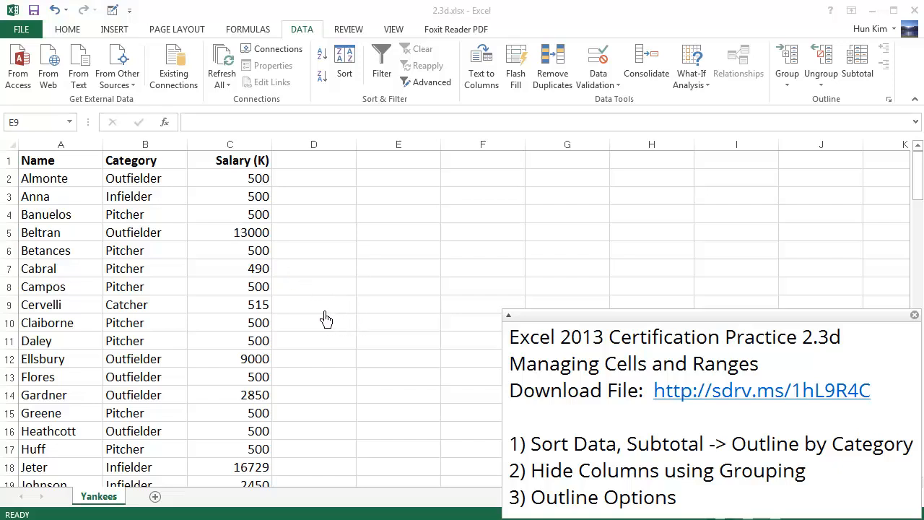
pyautogui.moveTo(313, 323)
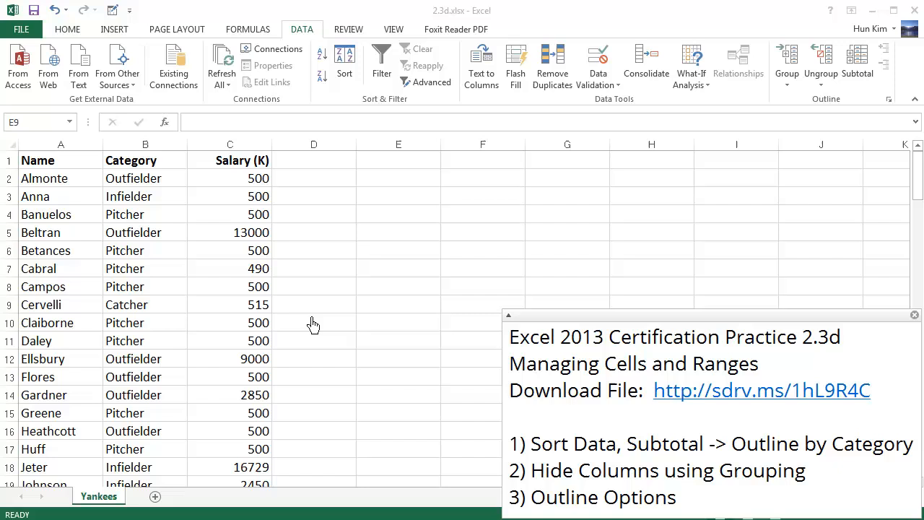
pyautogui.moveTo(144, 231)
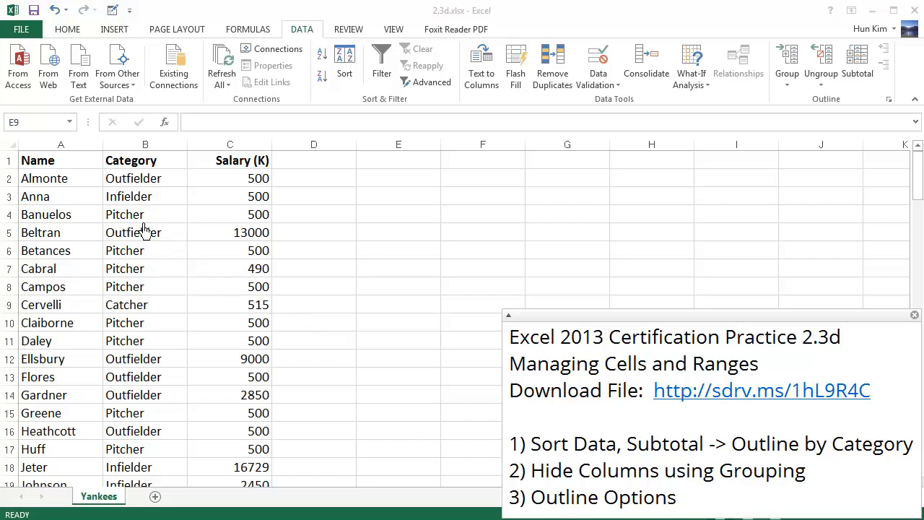
pyautogui.moveTo(180, 272)
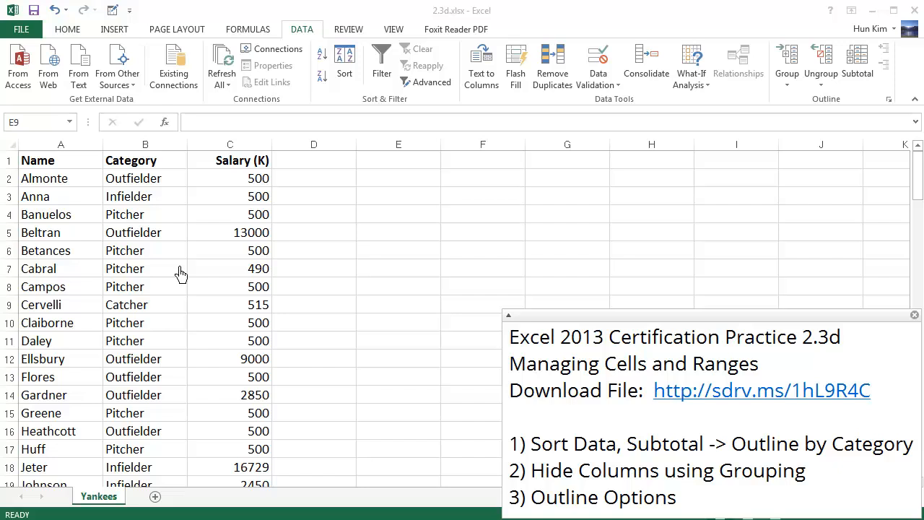
pyautogui.moveTo(83, 187)
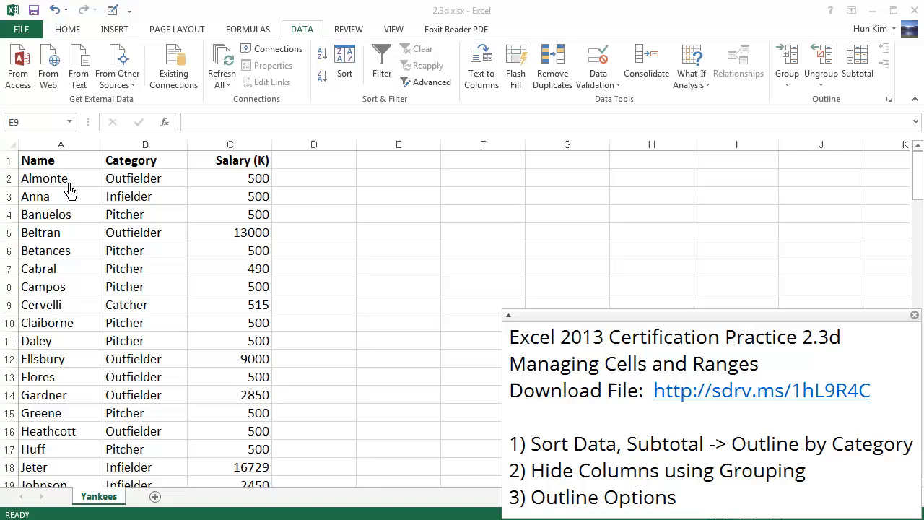
# Step: Sort the roster range A1:C46 by the Category column
pyautogui.moveTo(61, 159); pyautogui.dragTo(313, 359)
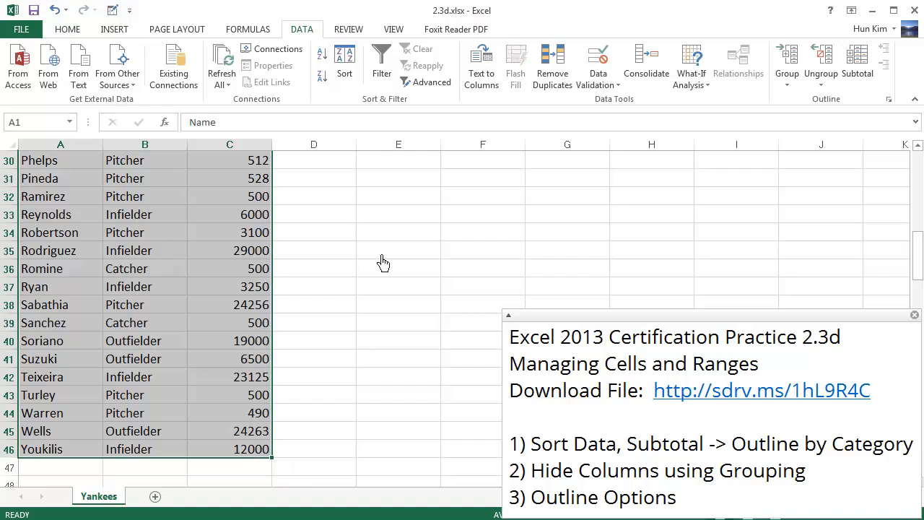
pyautogui.moveTo(319, 36)
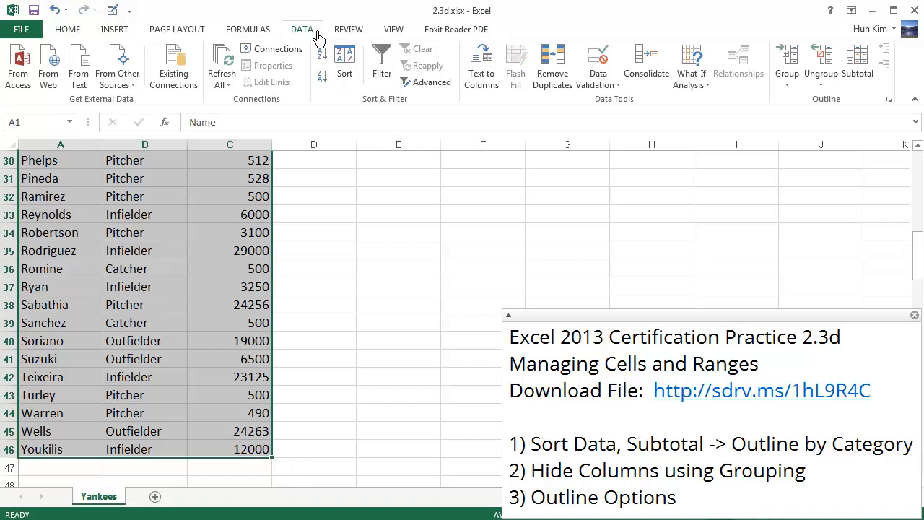
pyautogui.moveTo(345, 63)
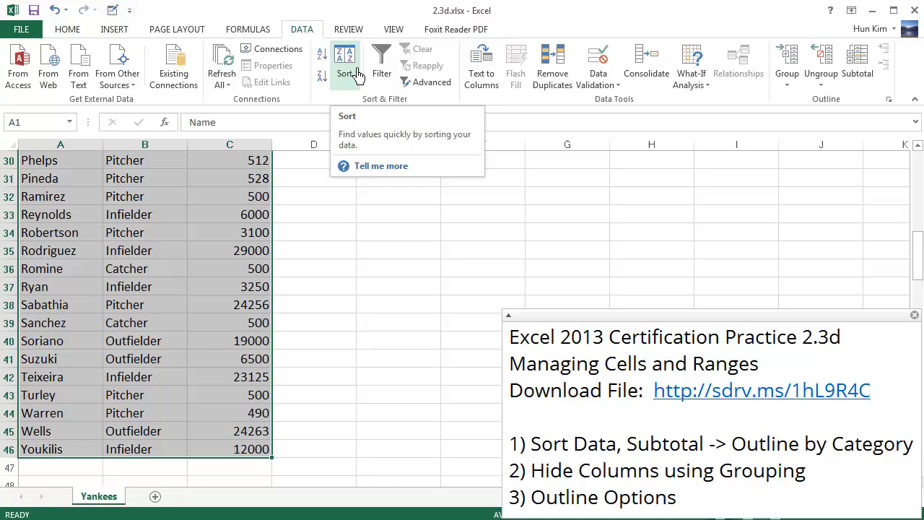
pyautogui.click(345, 57)
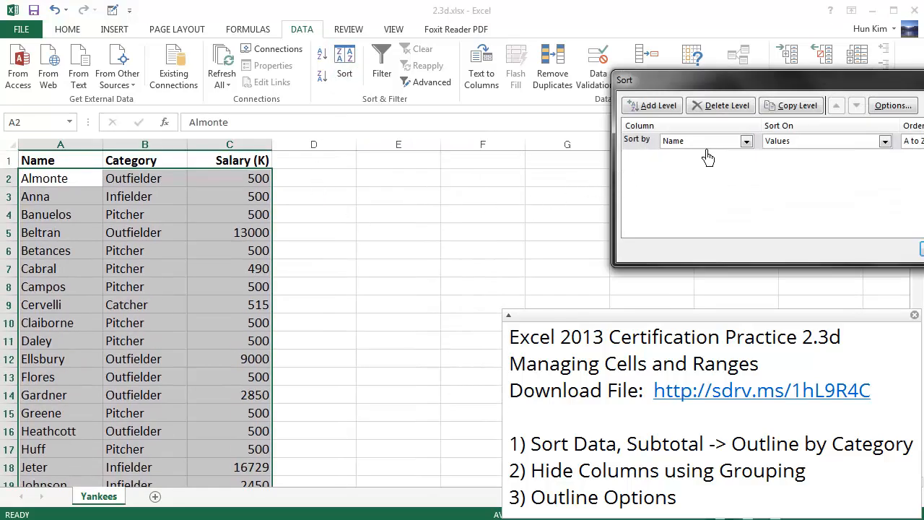
pyautogui.click(746, 141)
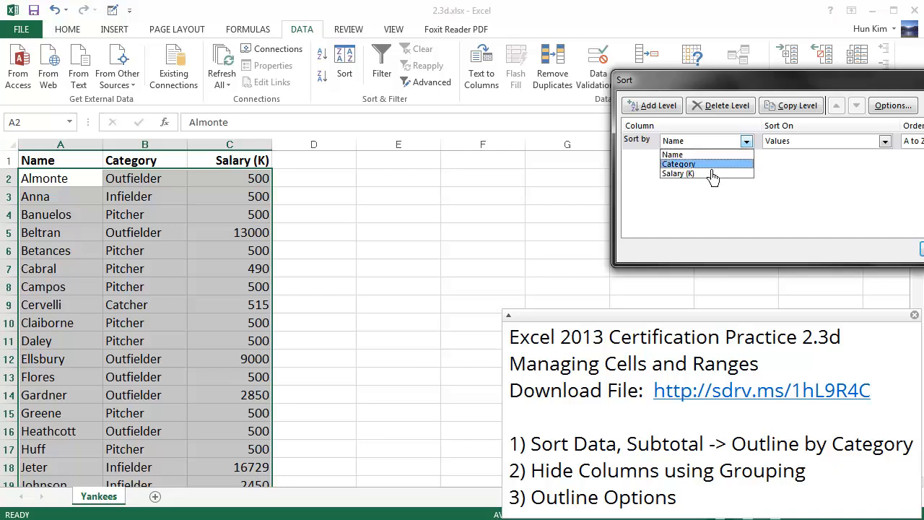
pyautogui.click(678, 164)
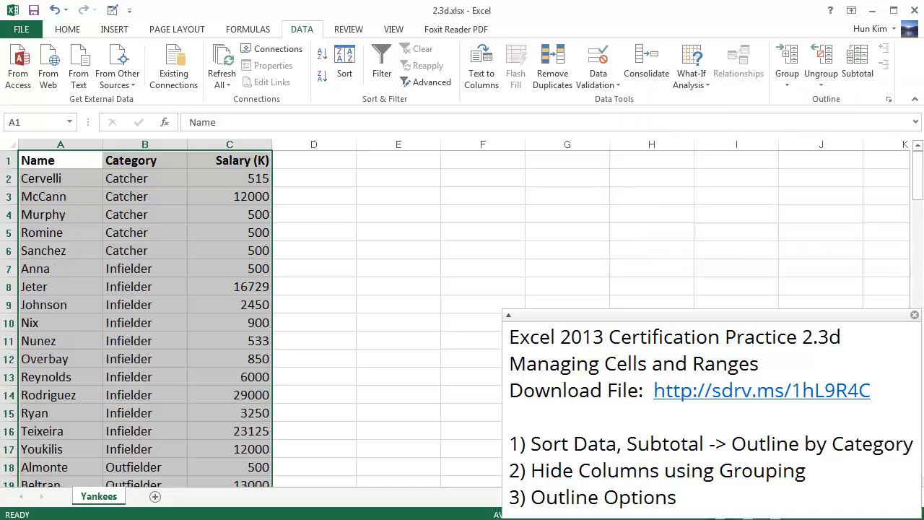
pyautogui.moveTo(171, 236)
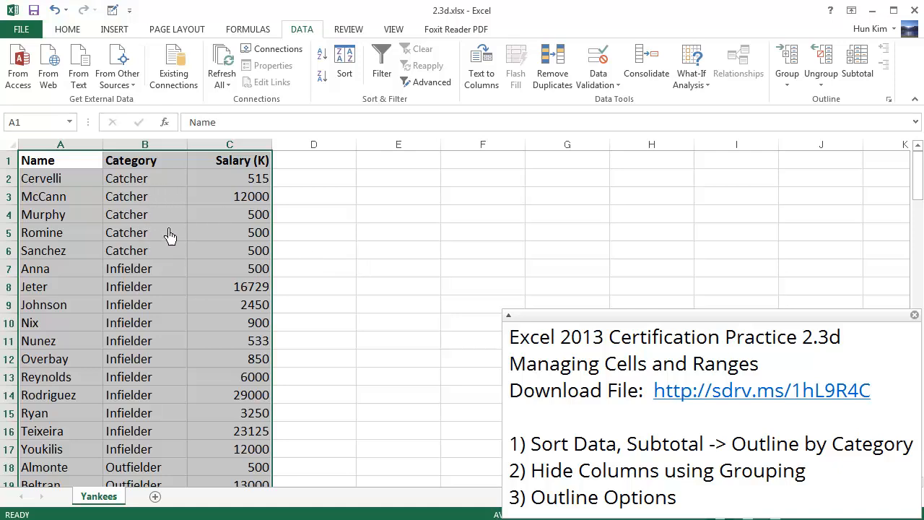
pyautogui.moveTo(181, 258)
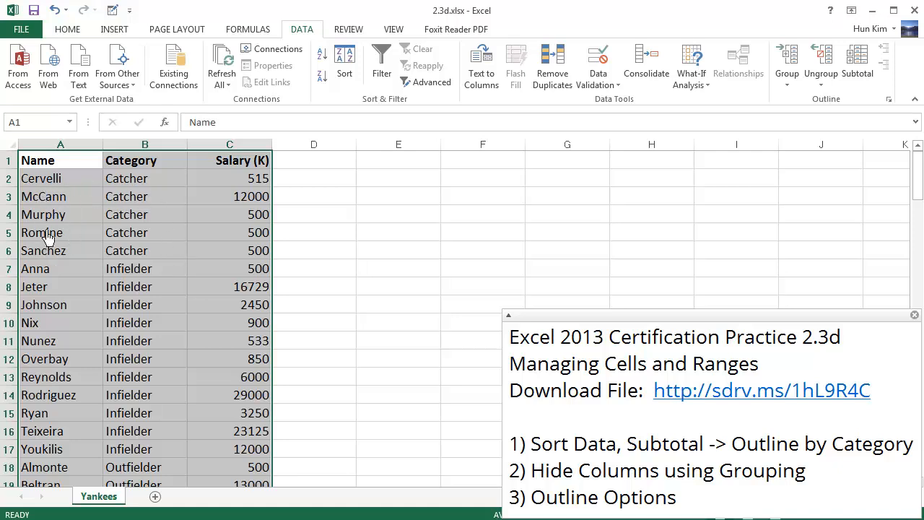
pyautogui.moveTo(41, 196)
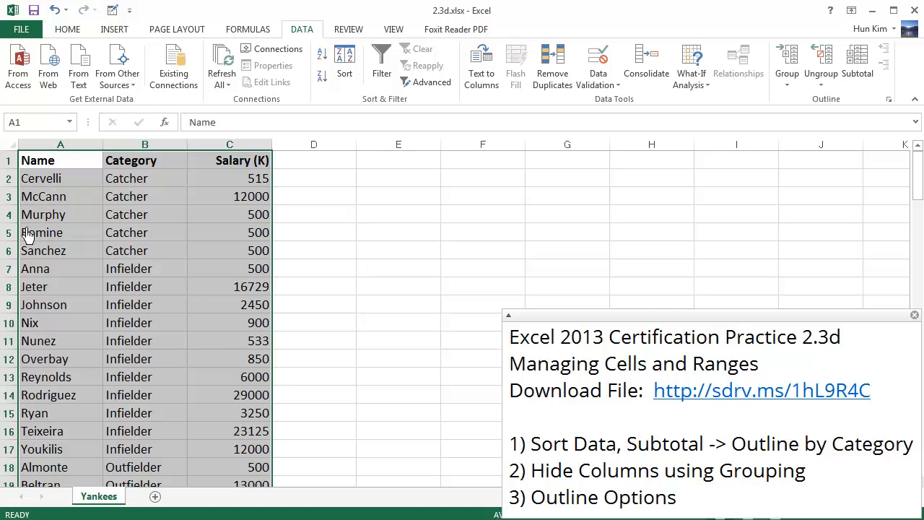
pyautogui.moveTo(151, 296)
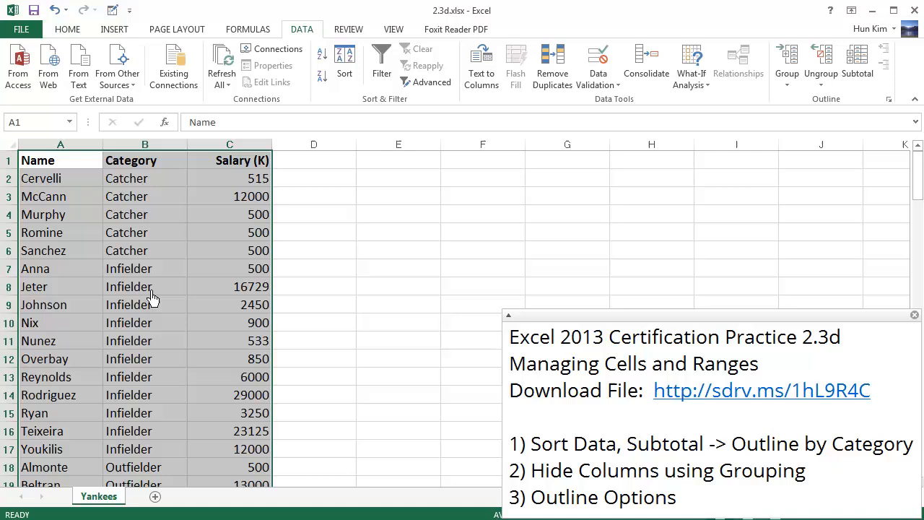
pyautogui.moveTo(156, 249)
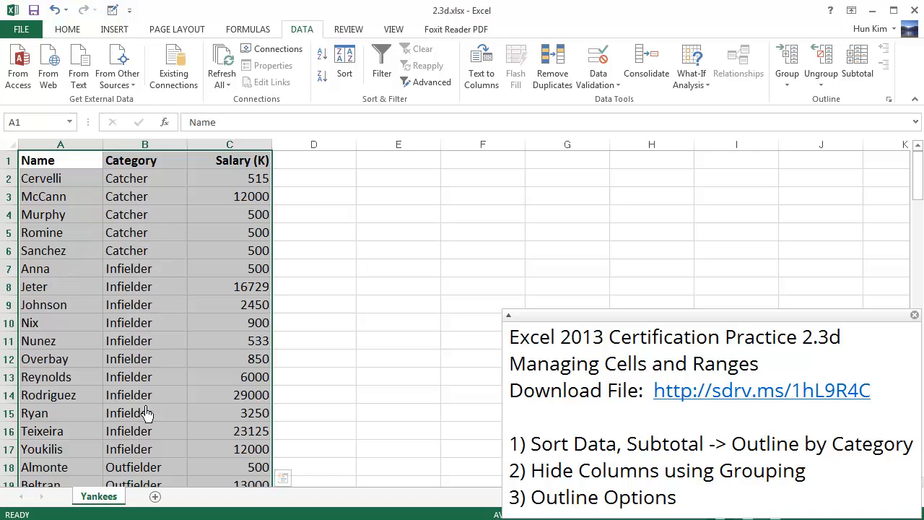
pyautogui.moveTo(227, 373)
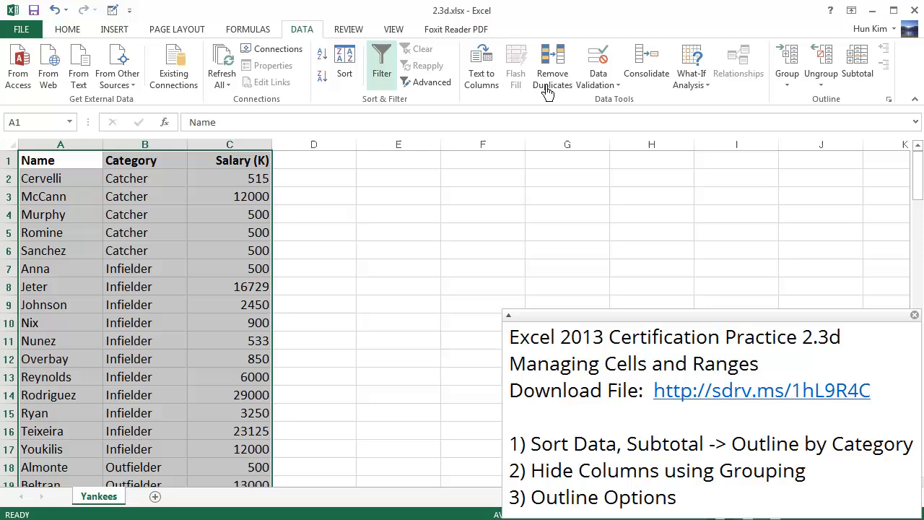
pyautogui.moveTo(857, 65)
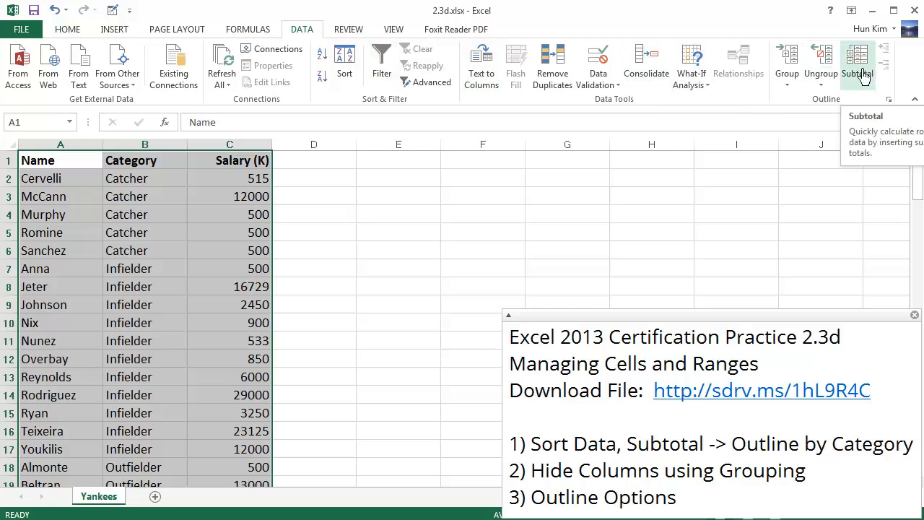
# Step: Set the Subtotal dialog to group at each change in Category
pyautogui.click(858, 65)
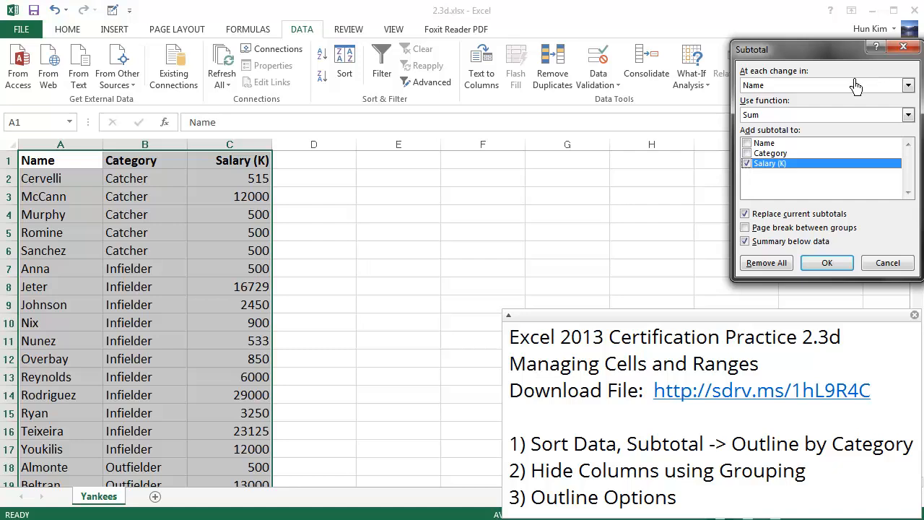
pyautogui.click(907, 84)
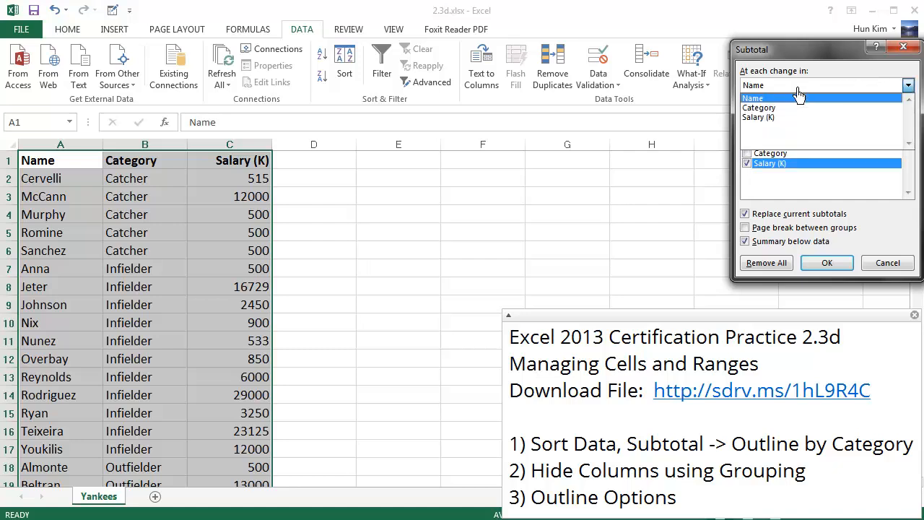
pyautogui.click(759, 106)
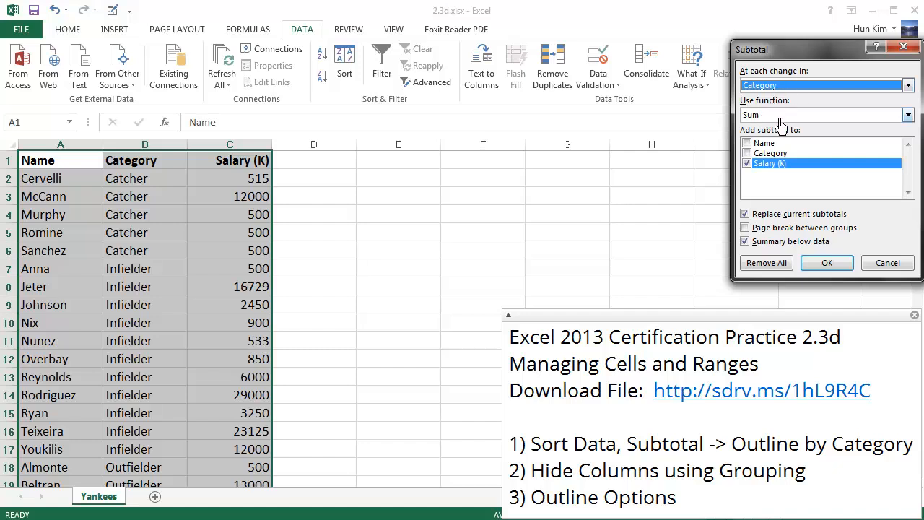
pyautogui.moveTo(793, 132)
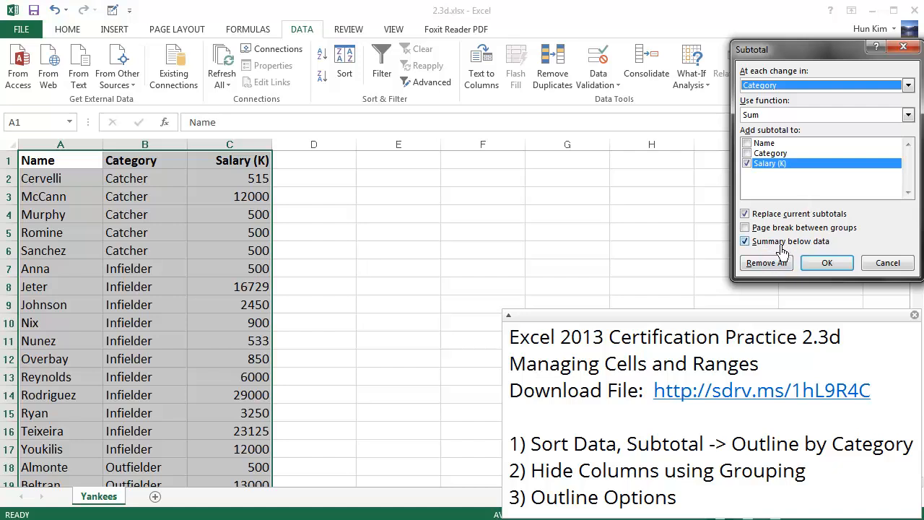
pyautogui.moveTo(827, 262)
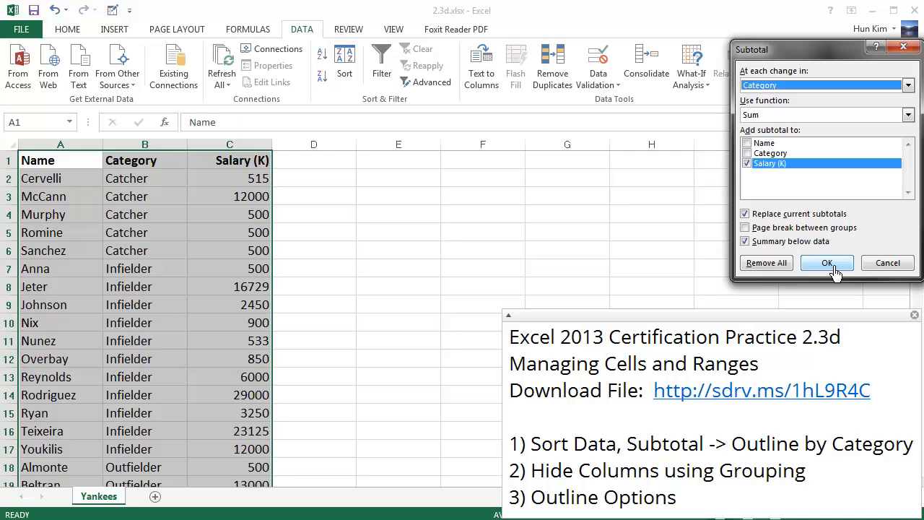
# Step: Apply the Category salary subtotals, inserting total rows and a three-level outline
pyautogui.click(826, 262)
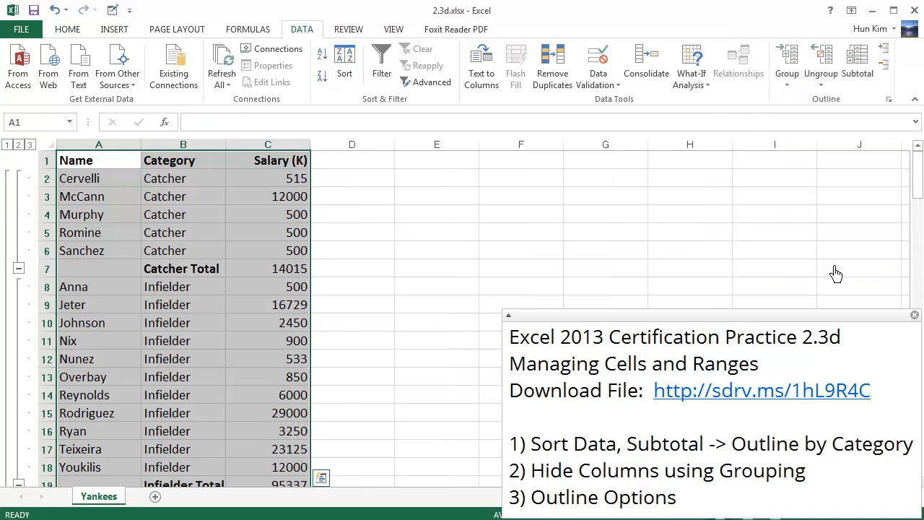
pyautogui.moveTo(444, 172)
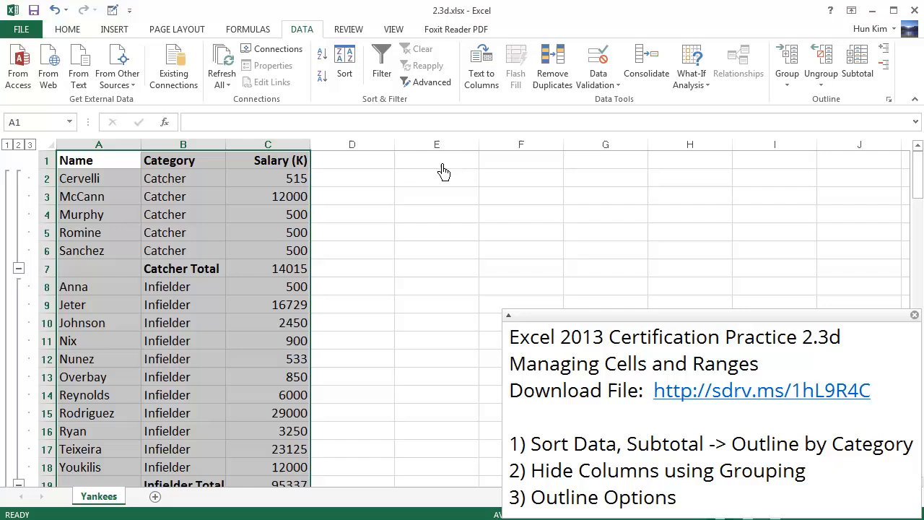
pyautogui.moveTo(530, 285)
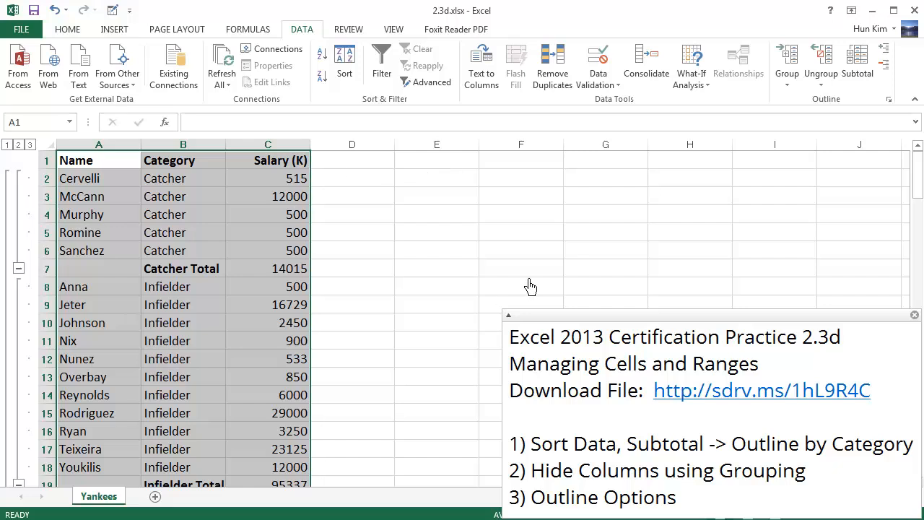
pyautogui.moveTo(163, 246)
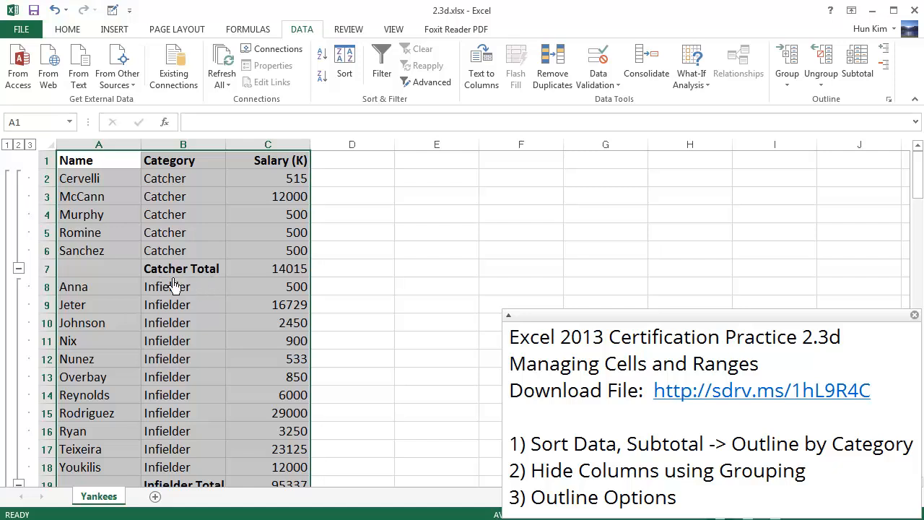
pyautogui.moveTo(267, 290)
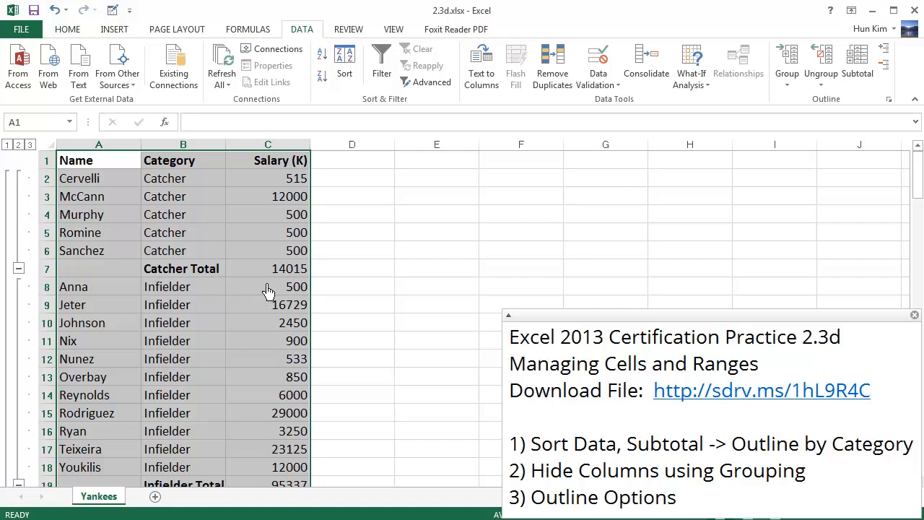
pyautogui.moveTo(271, 280)
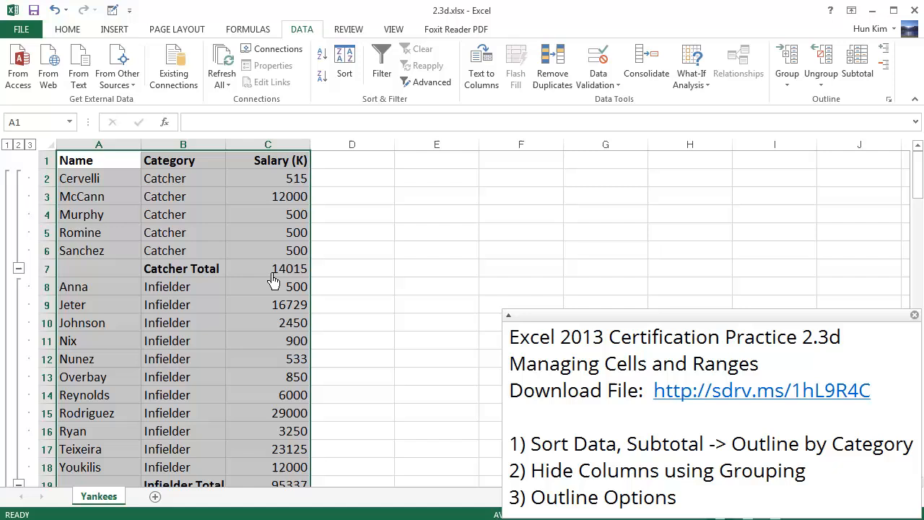
pyautogui.moveTo(247, 280)
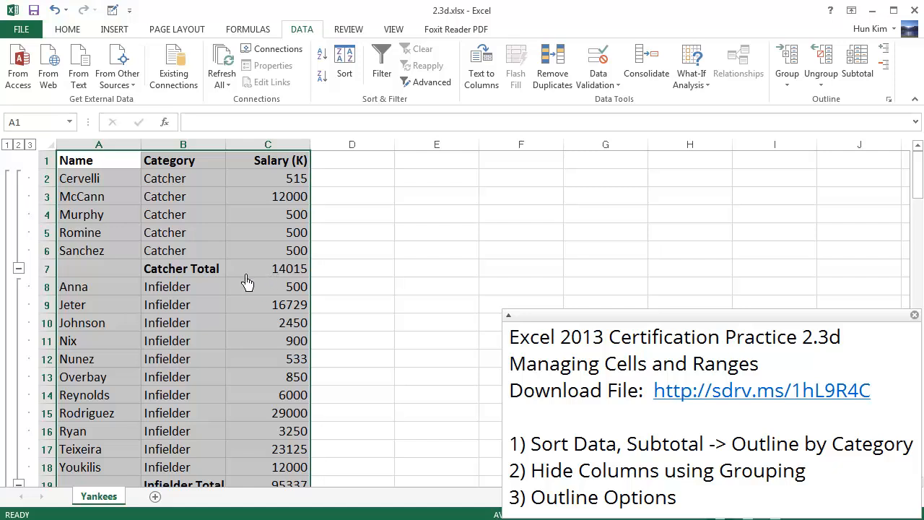
pyautogui.moveTo(202, 196)
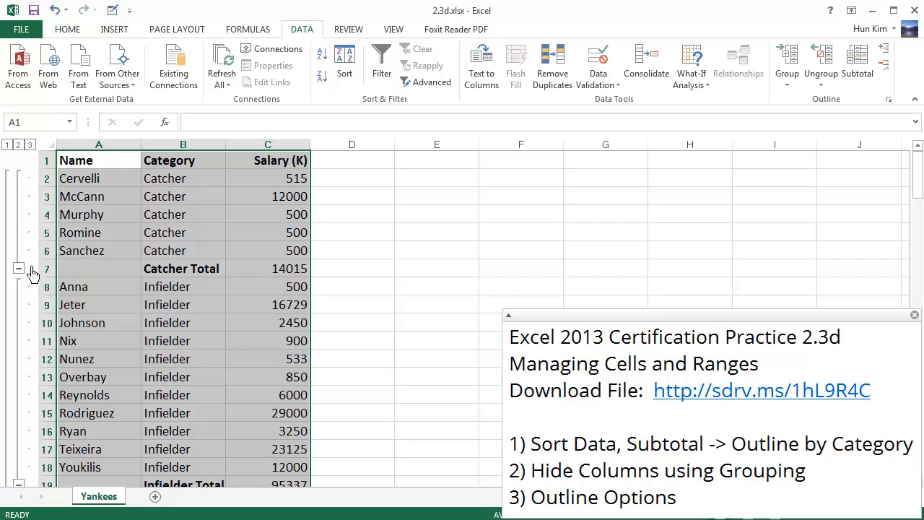
pyautogui.moveTo(33, 280)
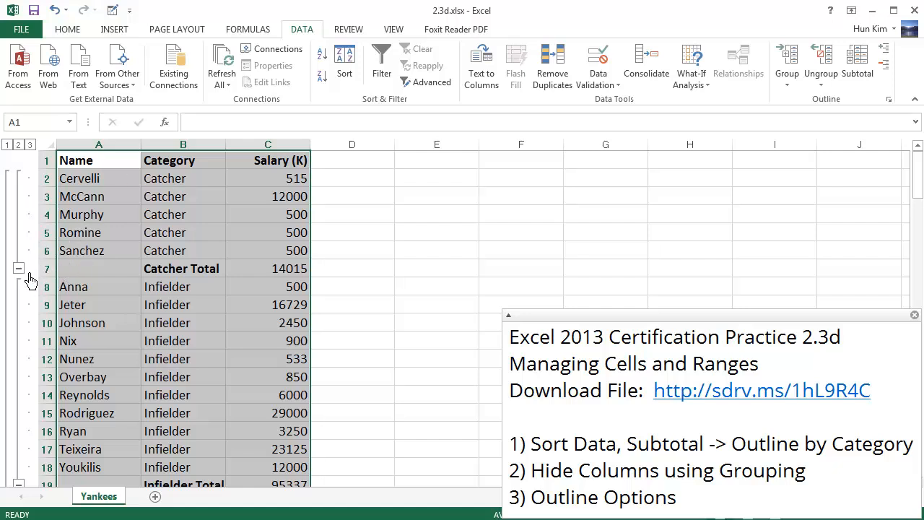
# Step: Collapse the Catcher group down to its total row
pyautogui.click(18, 268)
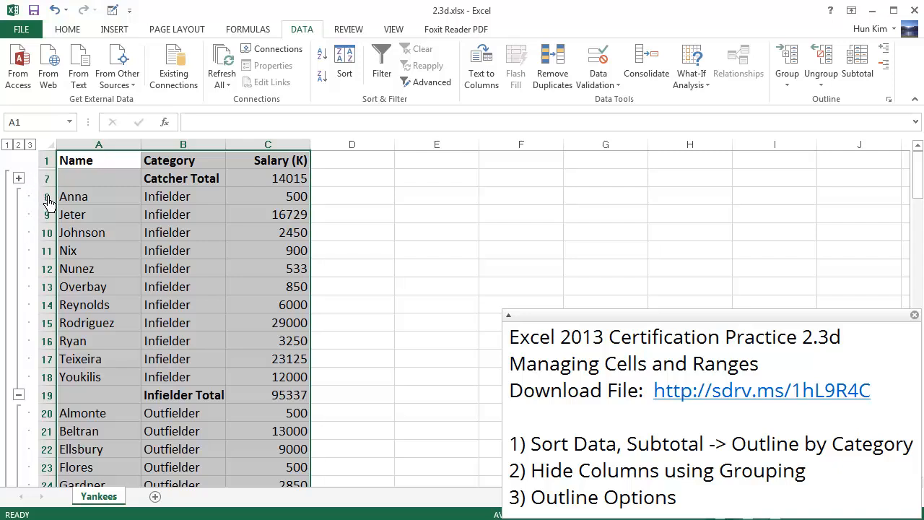
pyautogui.moveTo(64, 324)
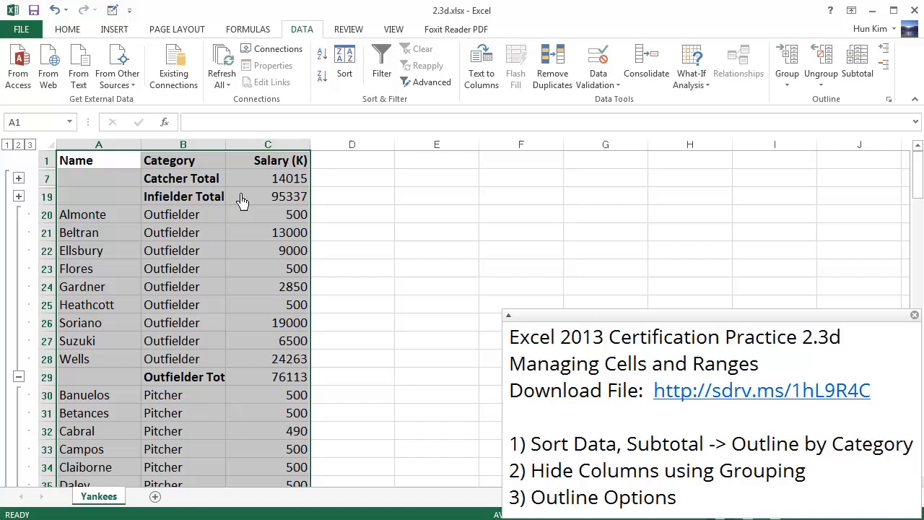
pyautogui.moveTo(305, 226)
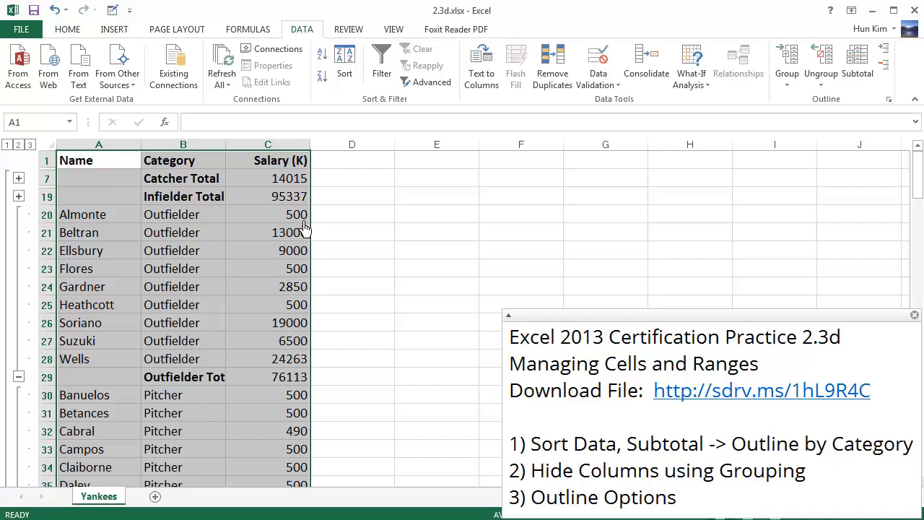
pyautogui.moveTo(237, 220)
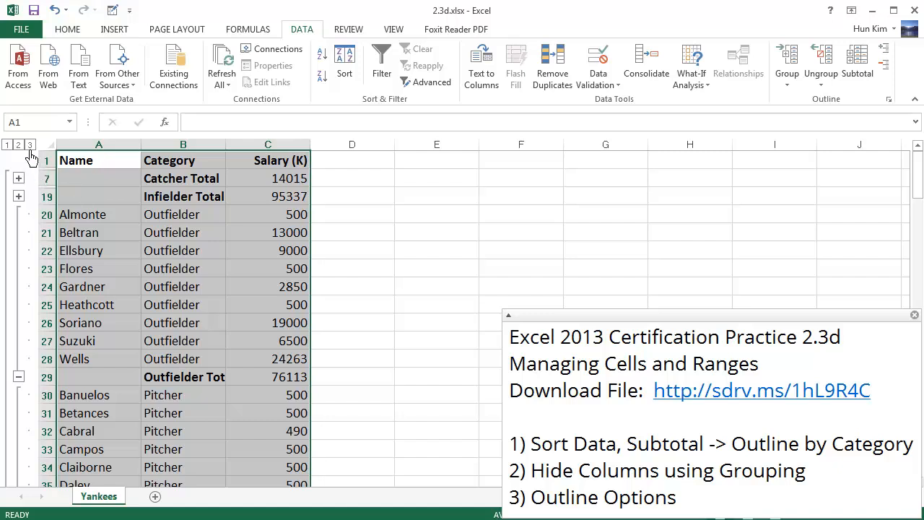
# Step: Switch outline levels to view only totals, then expand the outline again and deselect the table
pyautogui.click(18, 144)
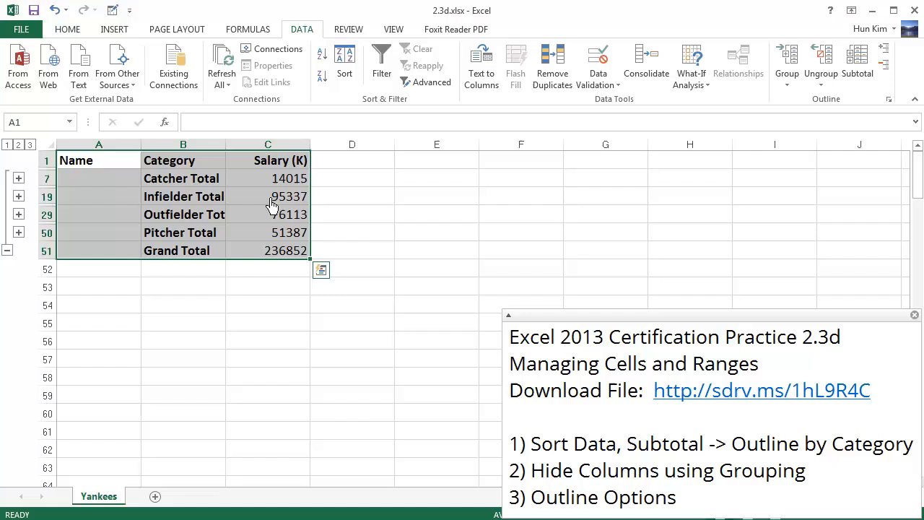
pyautogui.moveTo(252, 201)
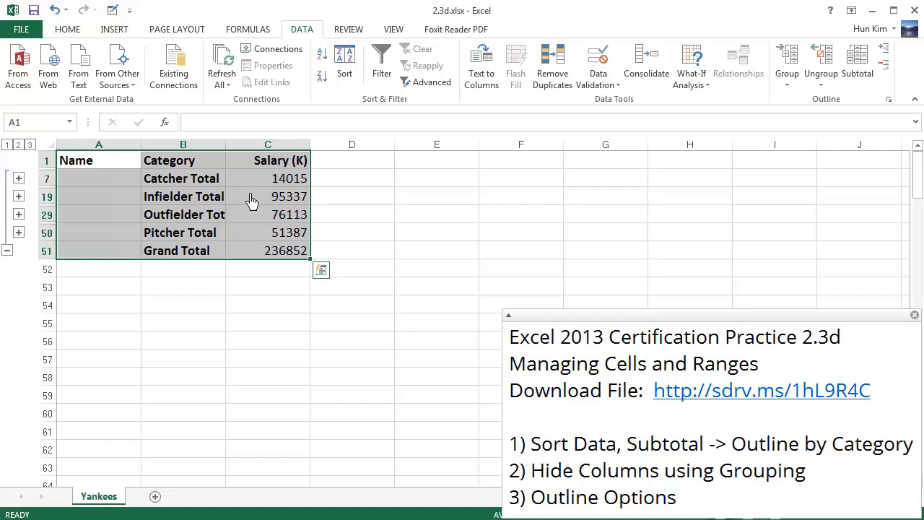
pyautogui.moveTo(237, 231)
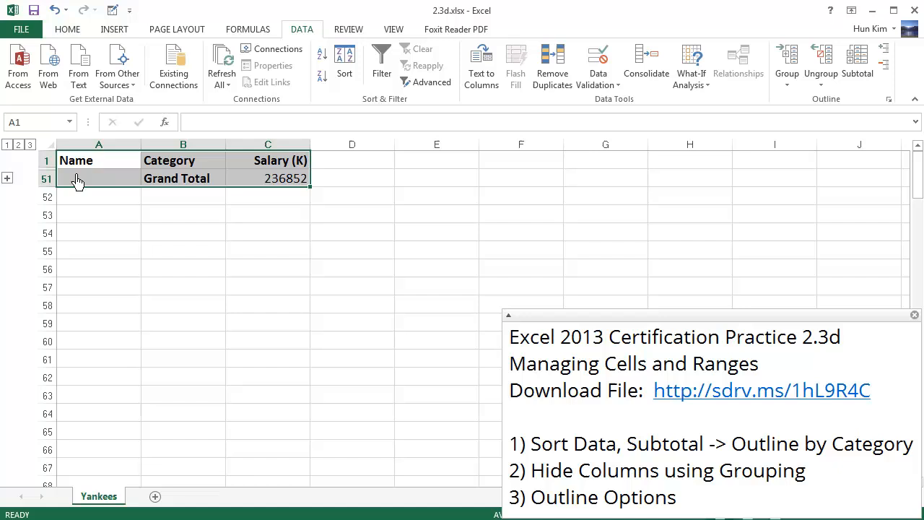
pyautogui.click(18, 144)
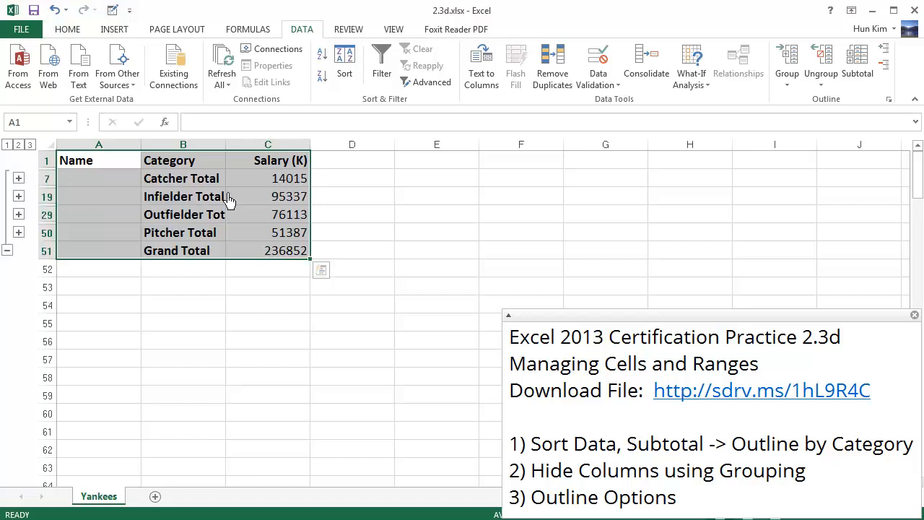
pyautogui.moveTo(137, 219)
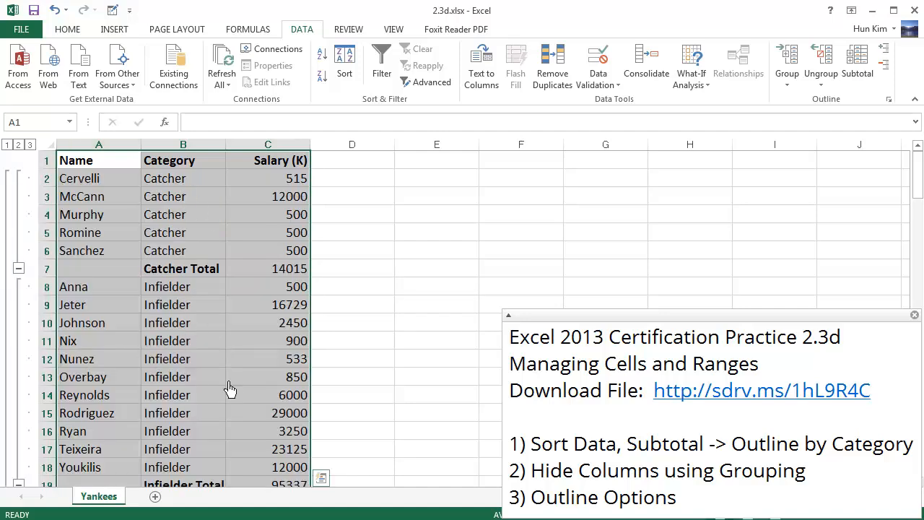
pyautogui.click(98, 178)
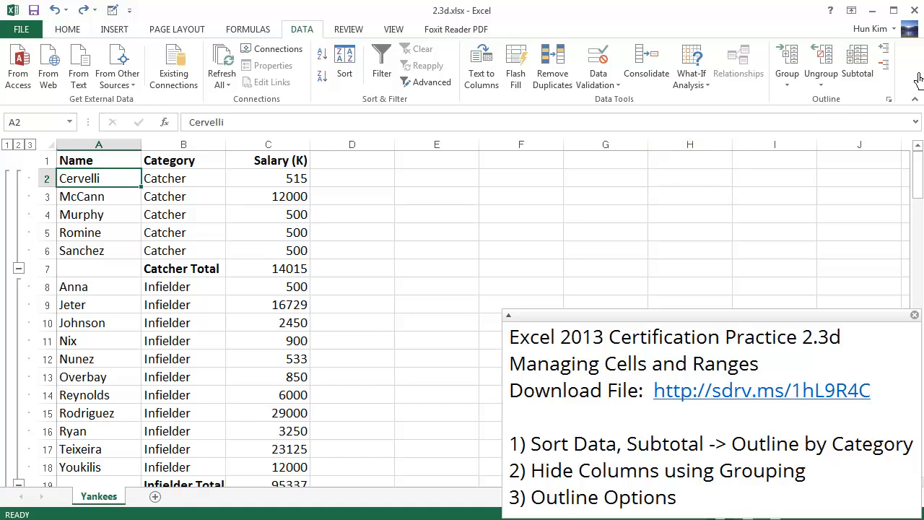
pyautogui.moveTo(754, 114)
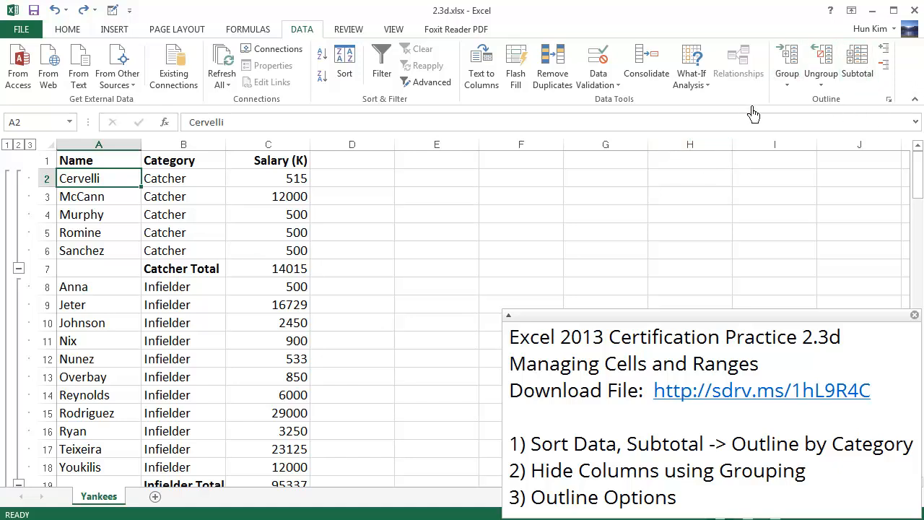
pyautogui.moveTo(159, 222)
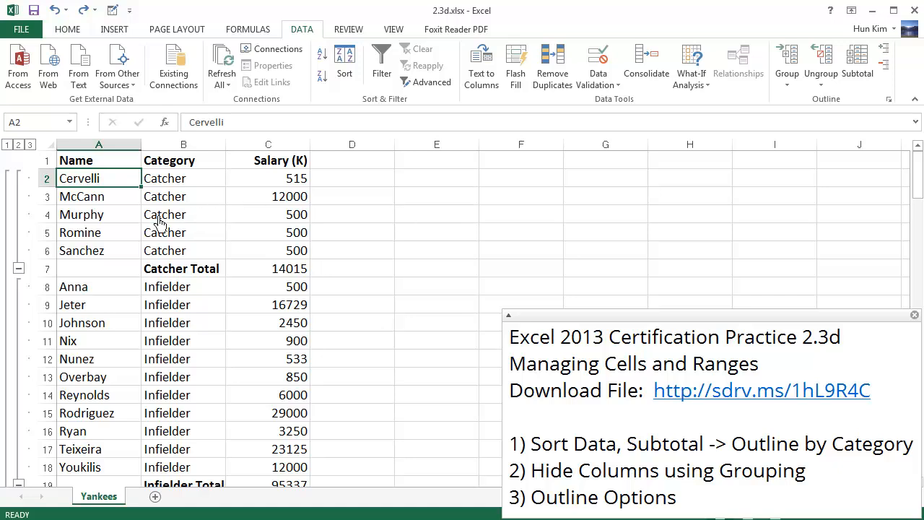
# Step: Group the Cervelli and McCann rows as a new outline level and collapse them
pyautogui.click(182, 215)
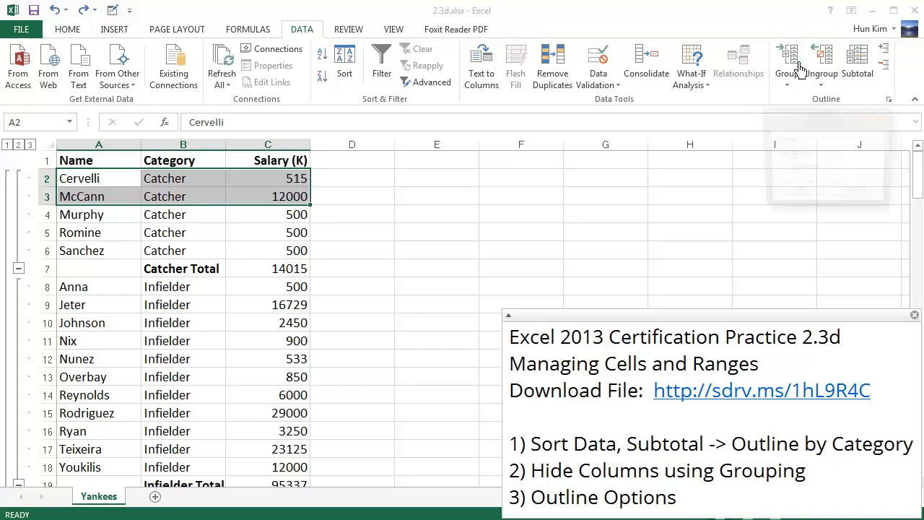
pyautogui.click(786, 57)
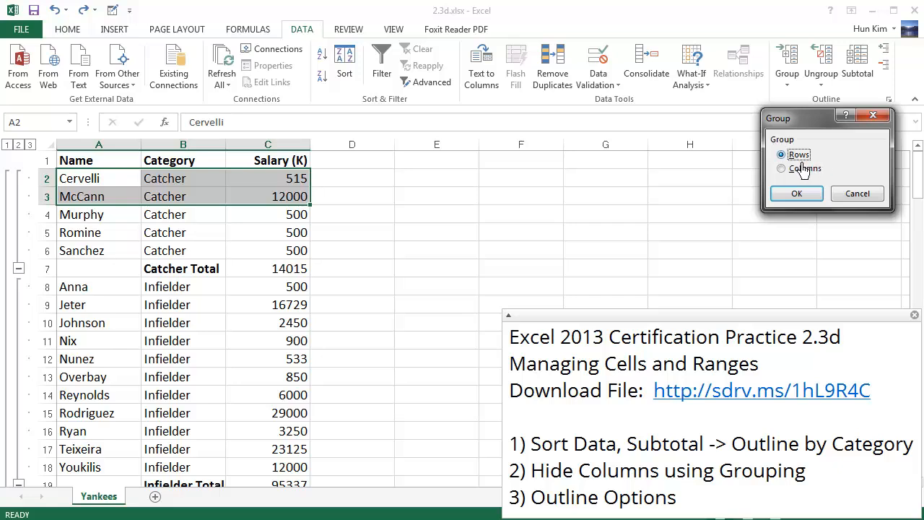
pyautogui.click(796, 193)
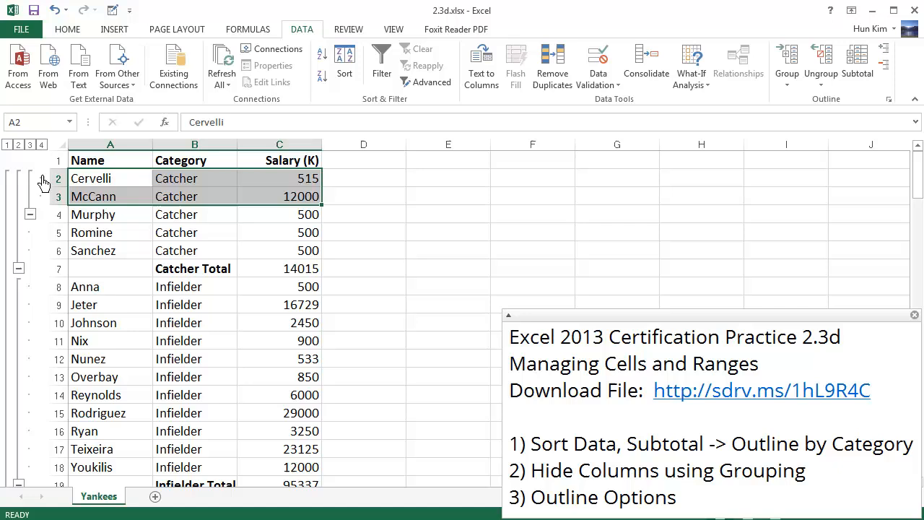
pyautogui.click(30, 178)
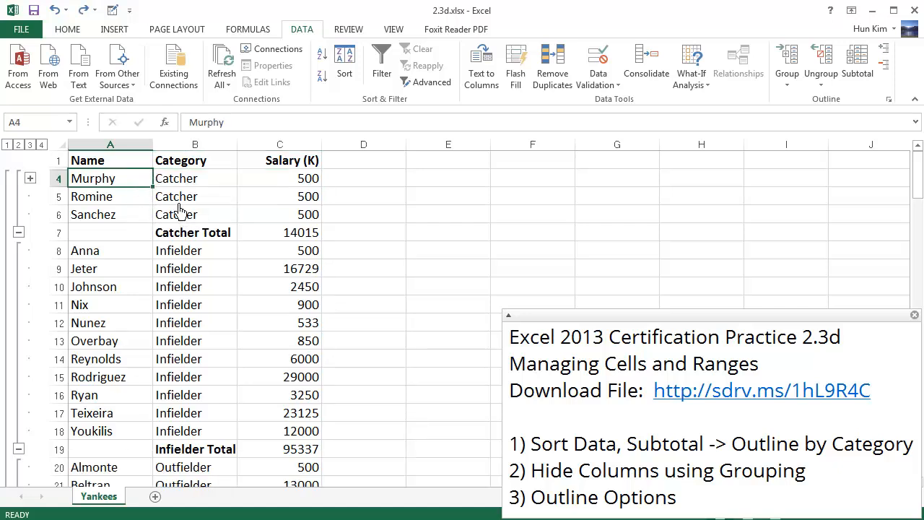
pyautogui.moveTo(154, 347)
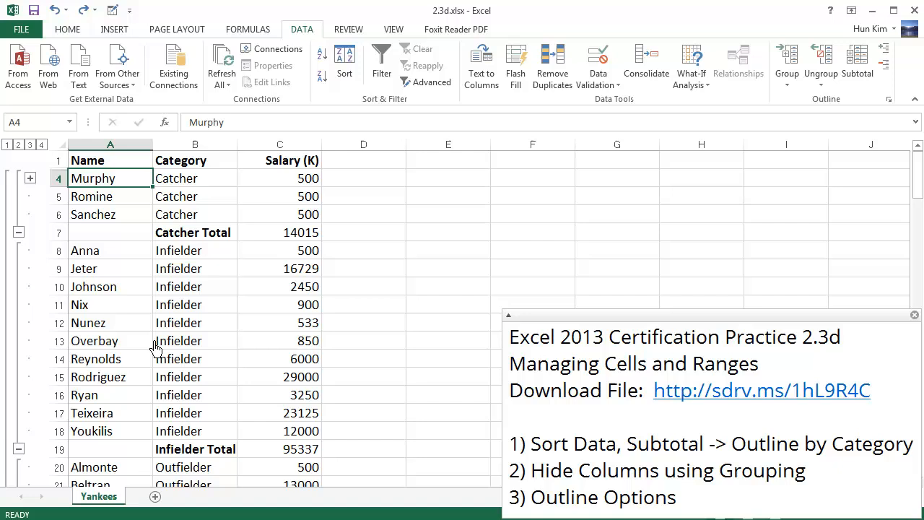
pyautogui.click(110, 196)
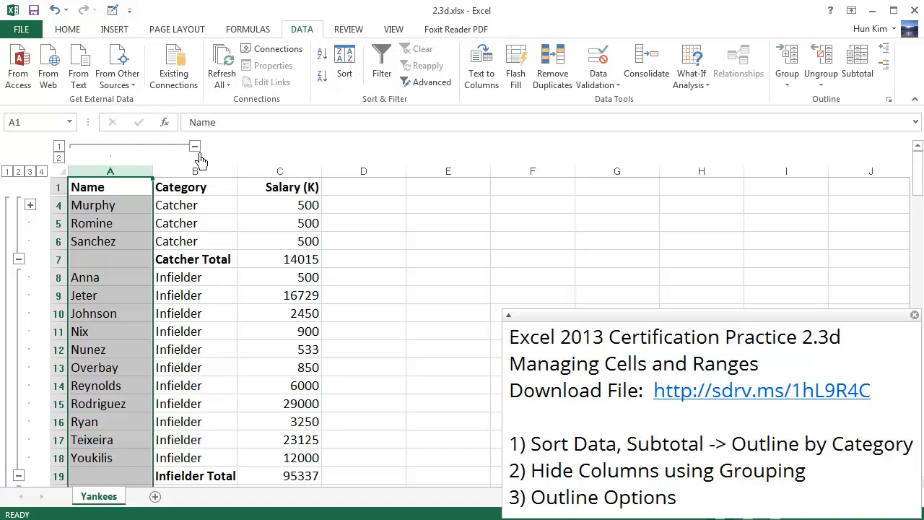
pyautogui.moveTo(205, 155)
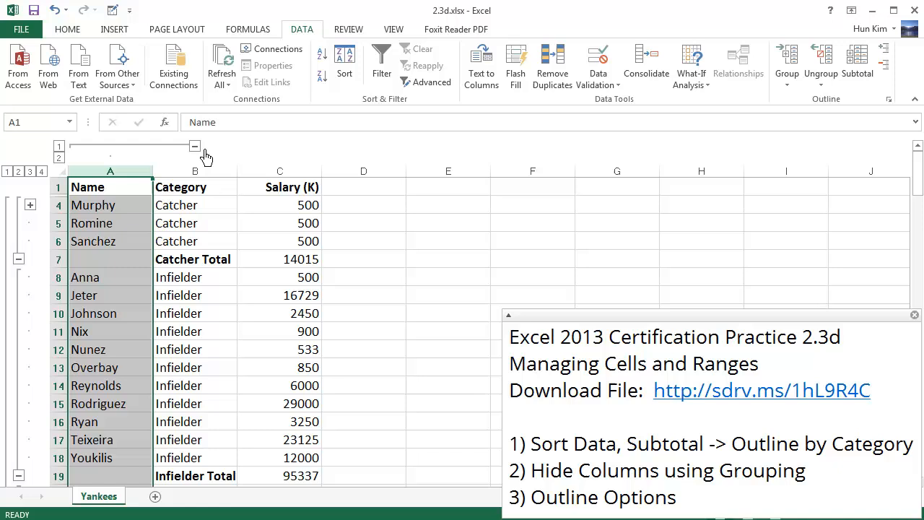
pyautogui.click(194, 145)
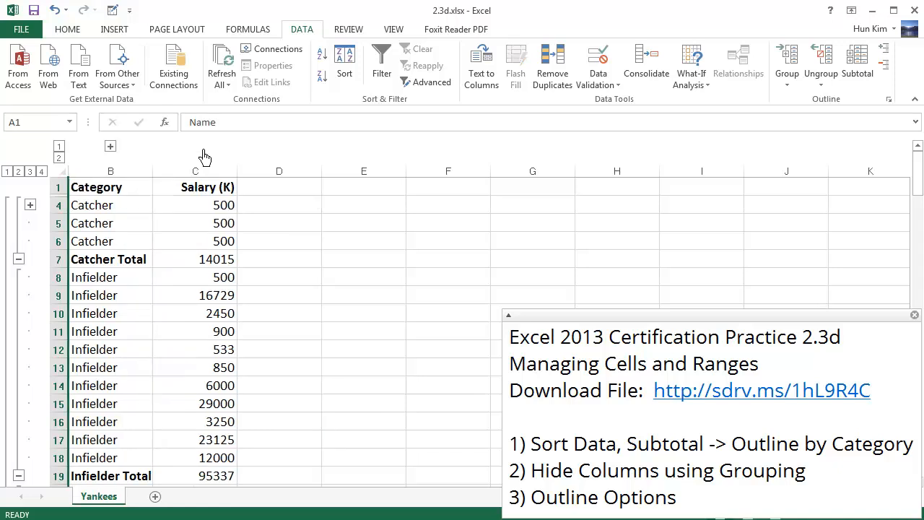
pyautogui.moveTo(121, 160)
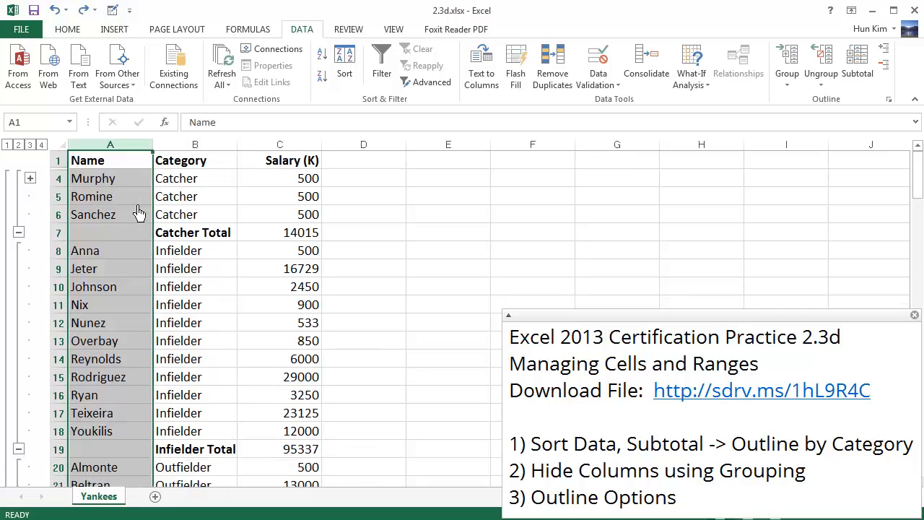
pyautogui.click(92, 196)
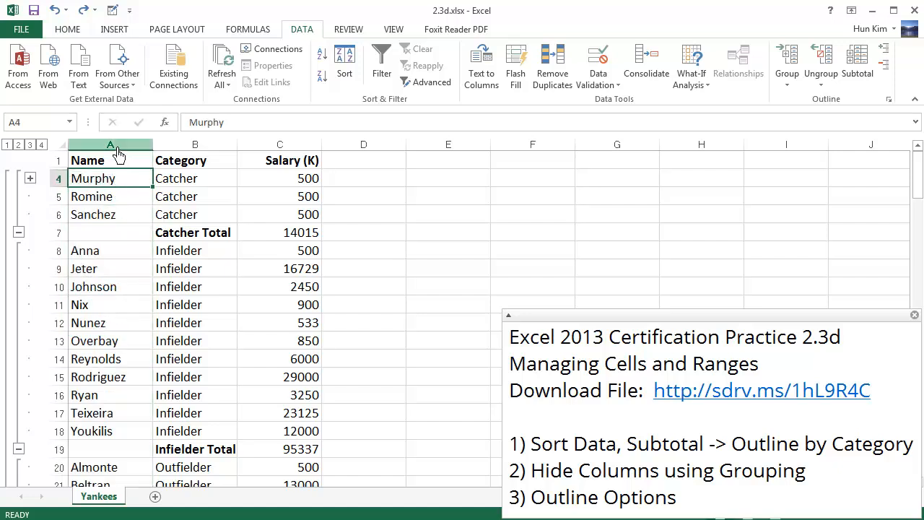
pyautogui.rightClick(110, 145)
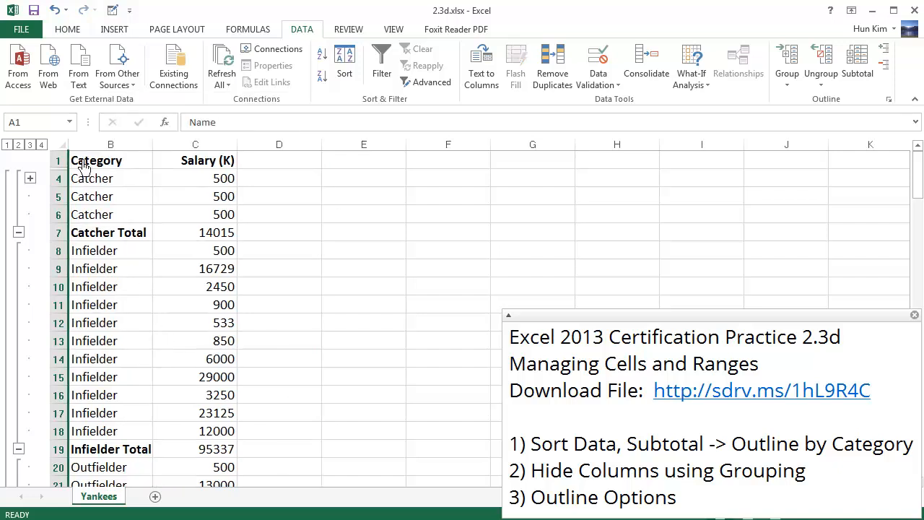
pyautogui.click(110, 144)
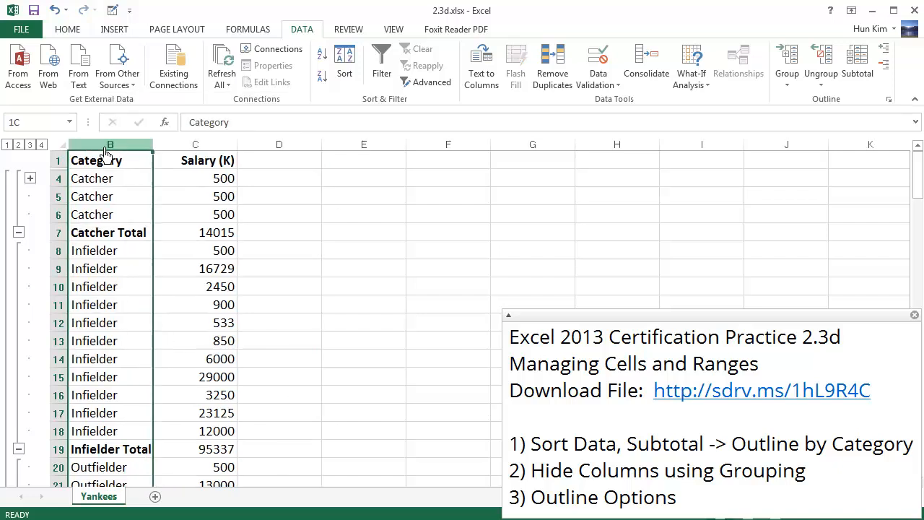
pyautogui.click(110, 143)
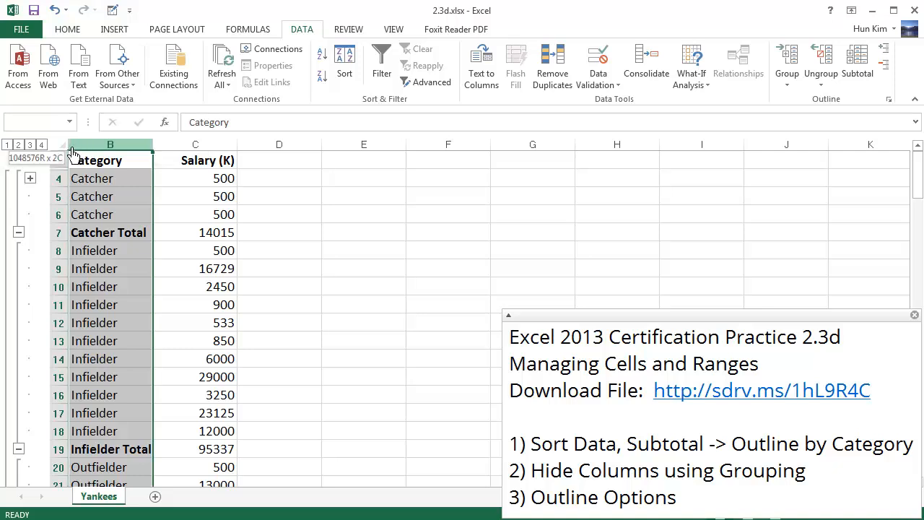
pyautogui.click(109, 160)
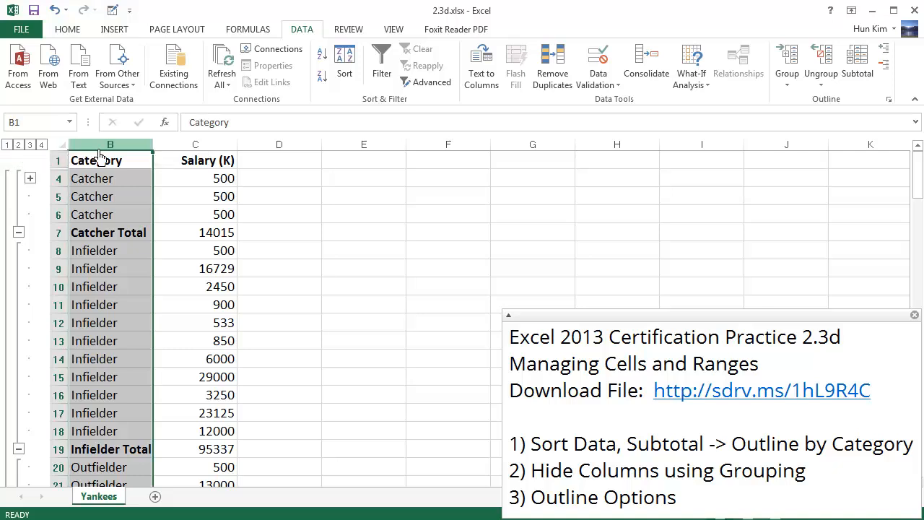
pyautogui.rightClick(109, 159)
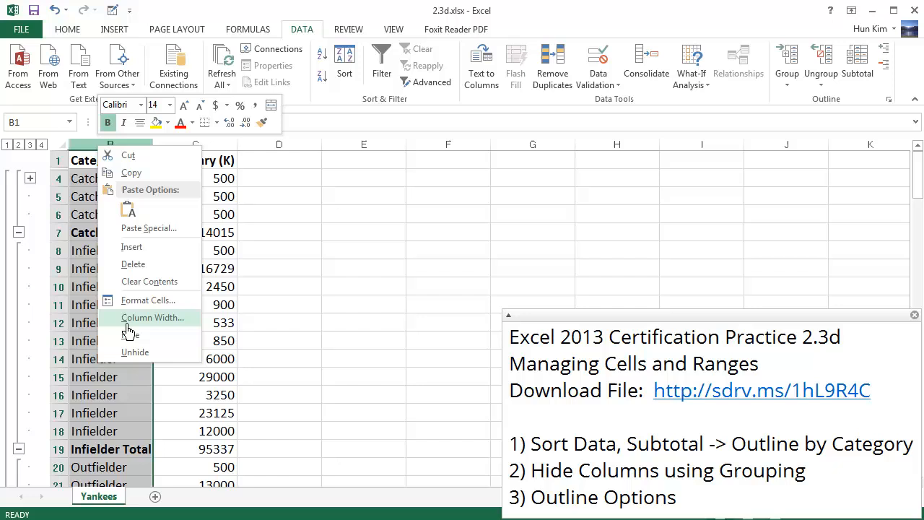
pyautogui.click(158, 232)
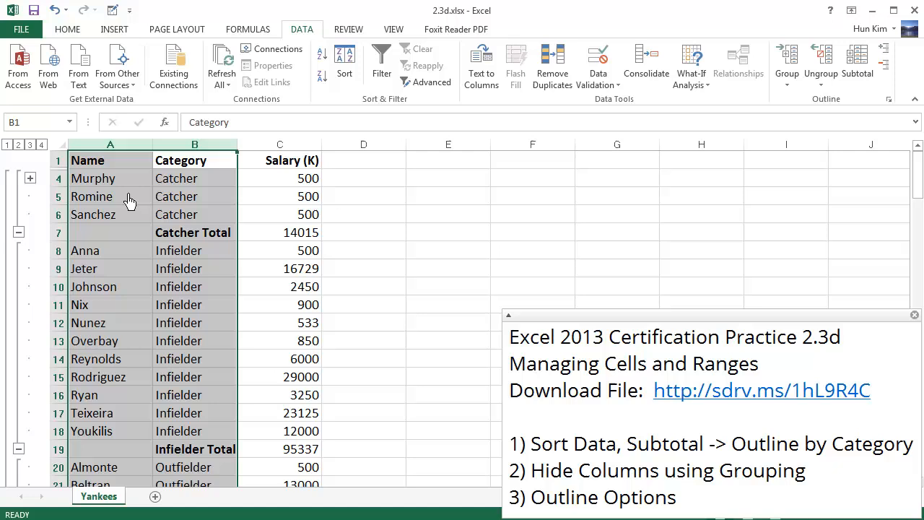
pyautogui.click(110, 214)
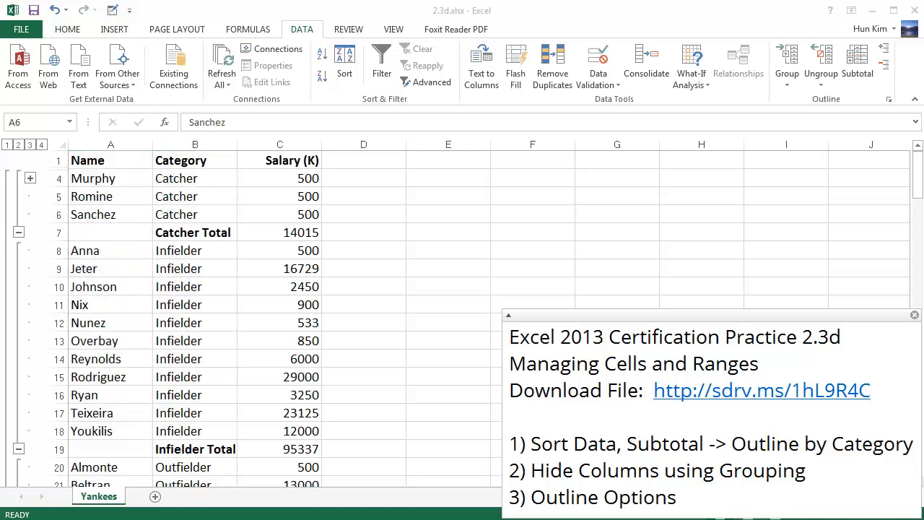
pyautogui.moveTo(522, 440)
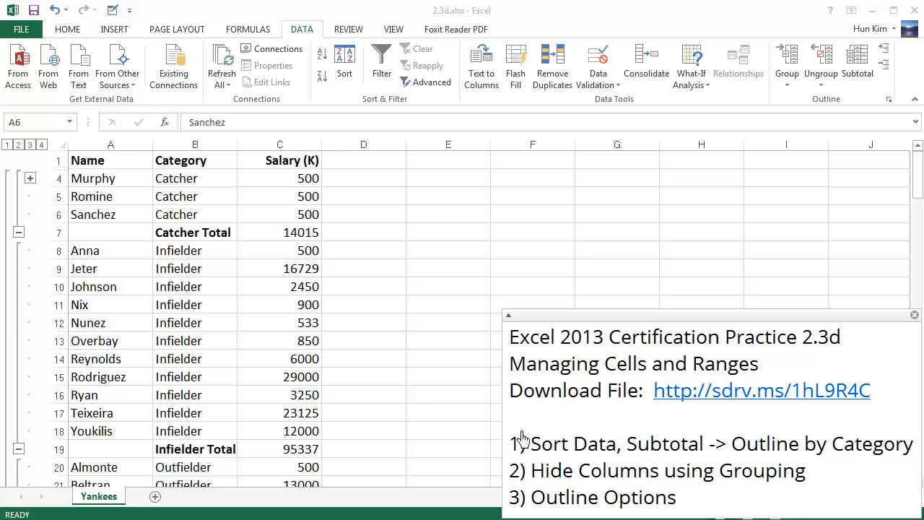
pyautogui.moveTo(776, 128)
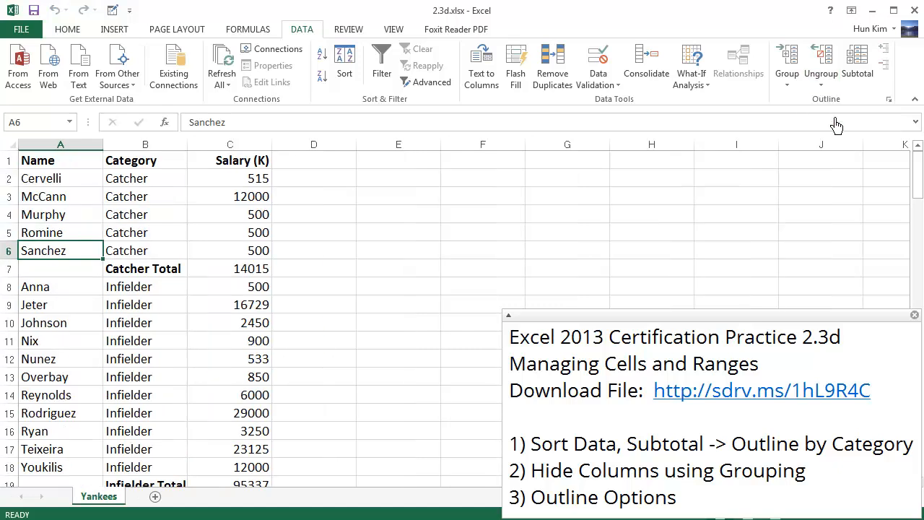
pyautogui.moveTo(144, 271)
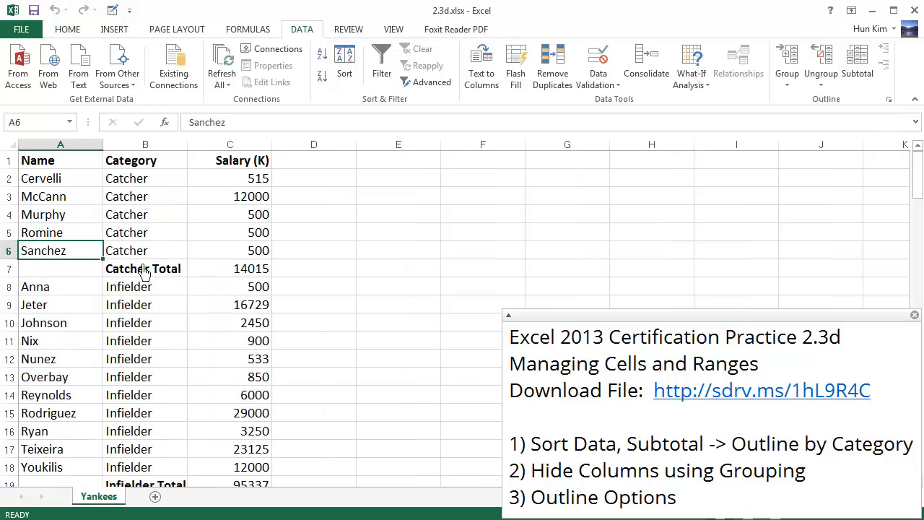
# Step: Select a roster cell and open the Ungroup options to clear the outline
pyautogui.click(143, 268)
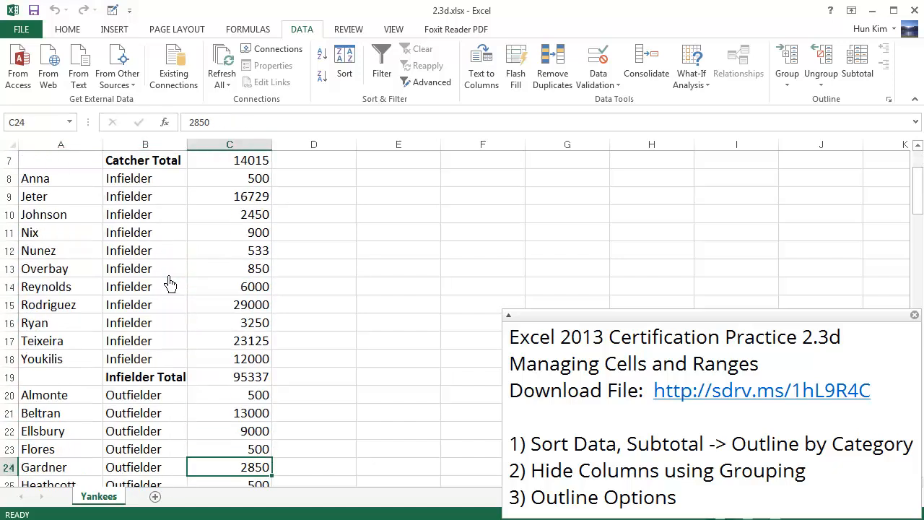
pyautogui.click(786, 80)
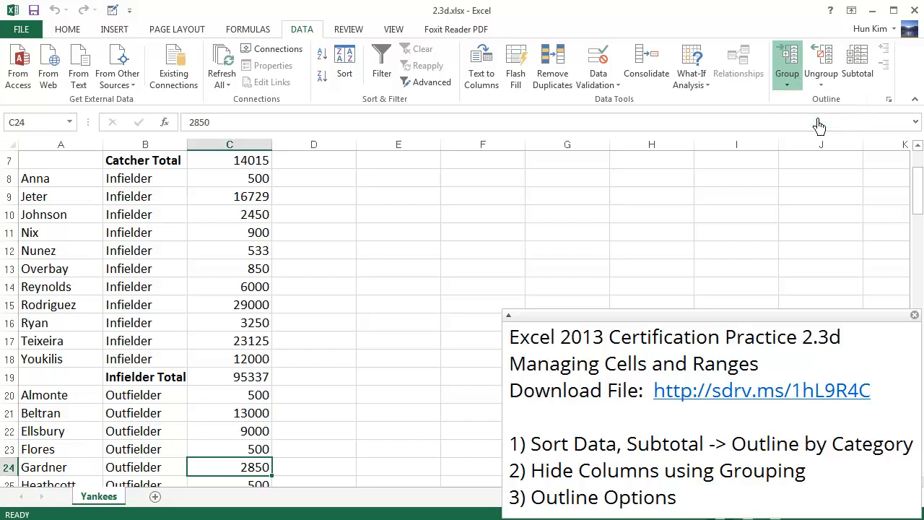
# Step: Rebuild the row outline with Auto Outline and expand to level 3
pyautogui.click(787, 55)
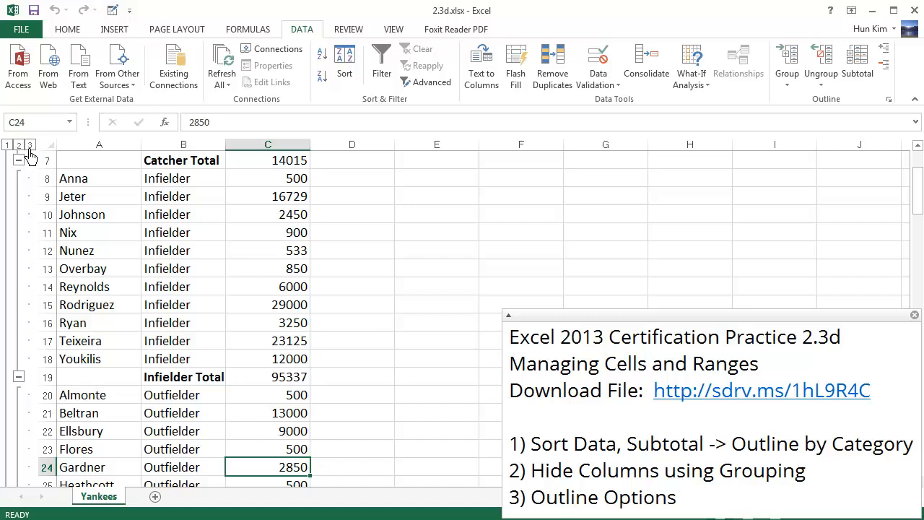
pyautogui.click(18, 144)
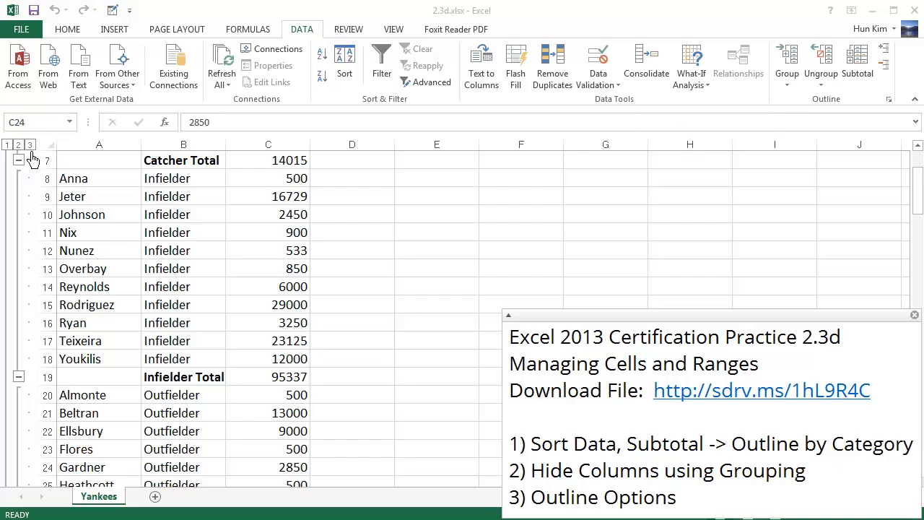
pyautogui.click(18, 145)
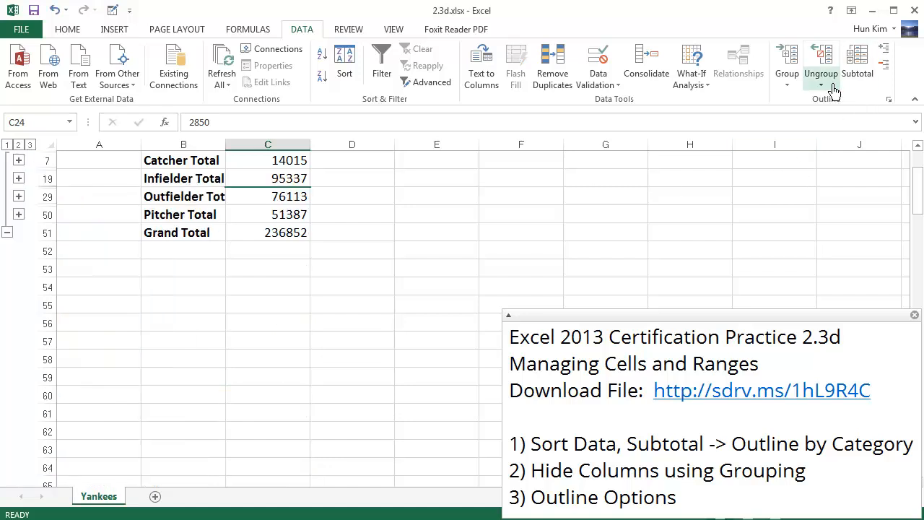
pyautogui.click(821, 83)
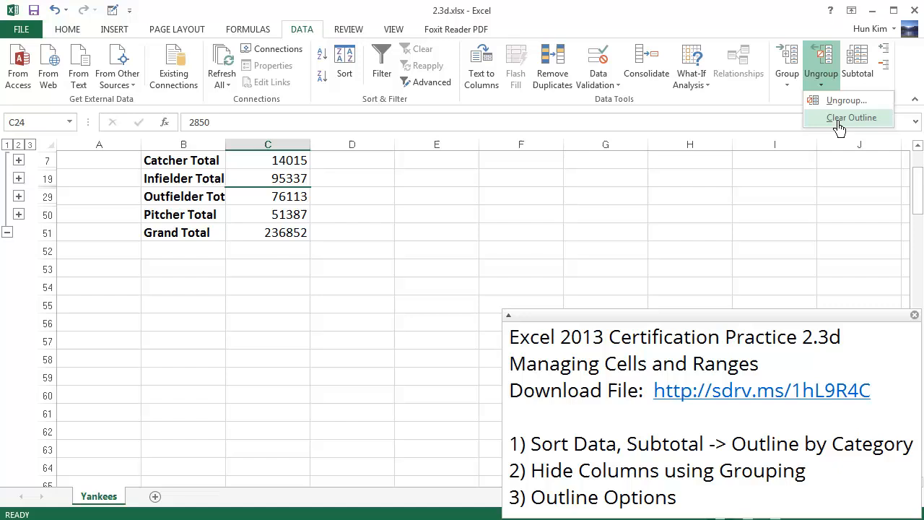
pyautogui.click(852, 118)
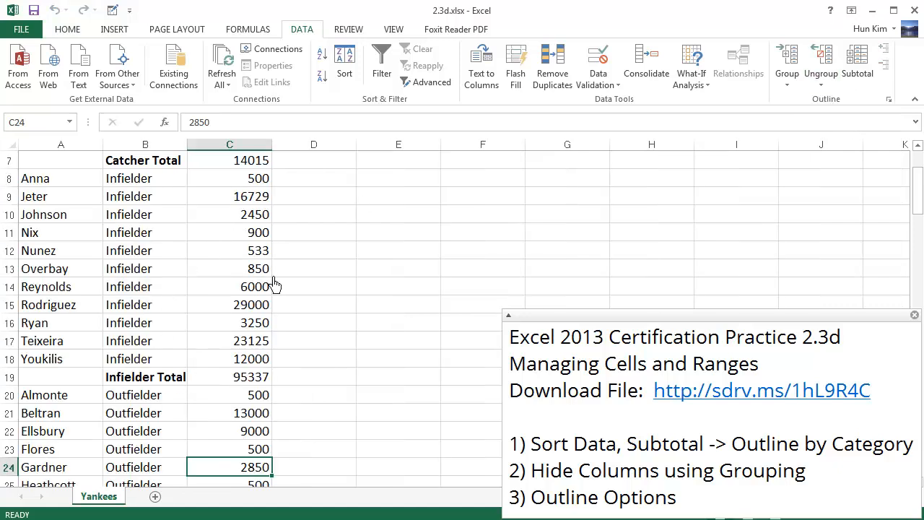
pyautogui.moveTo(185, 321)
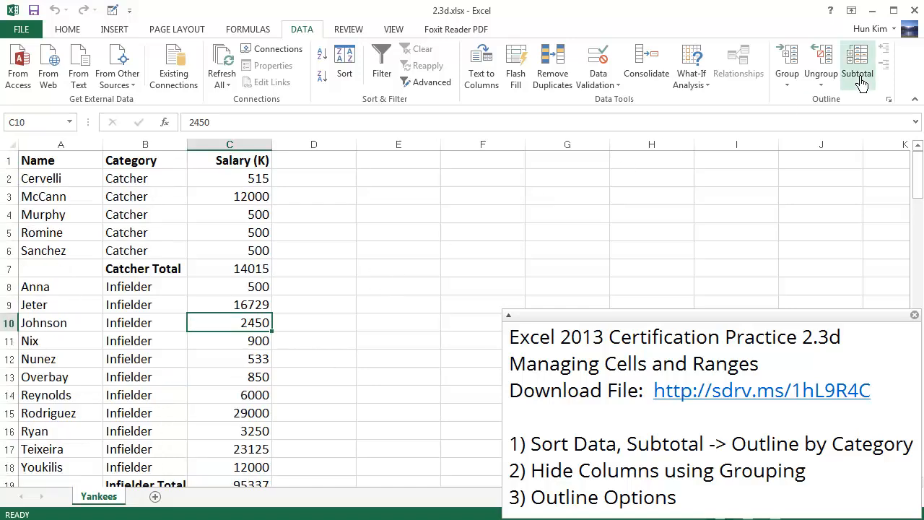
# Step: Re-run Subtotal with Summary below data unchecked, placing totals above each category
pyautogui.click(858, 65)
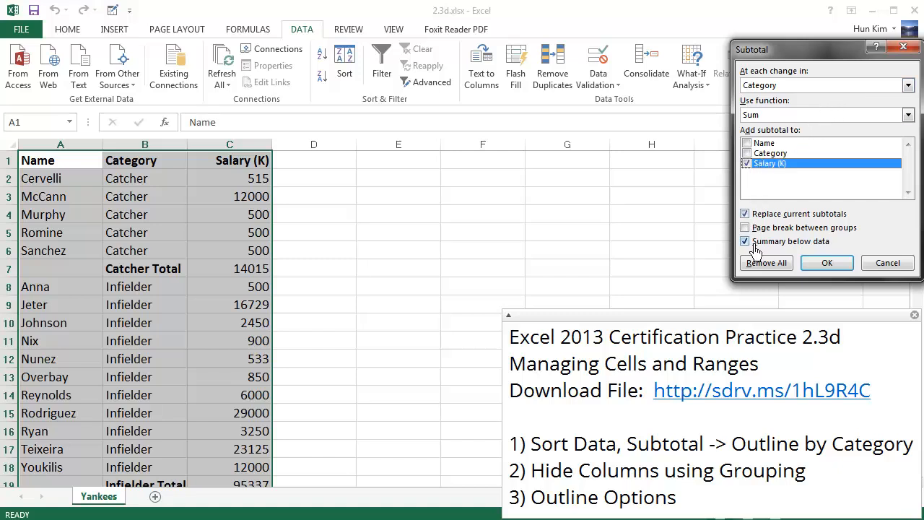
pyautogui.click(826, 262)
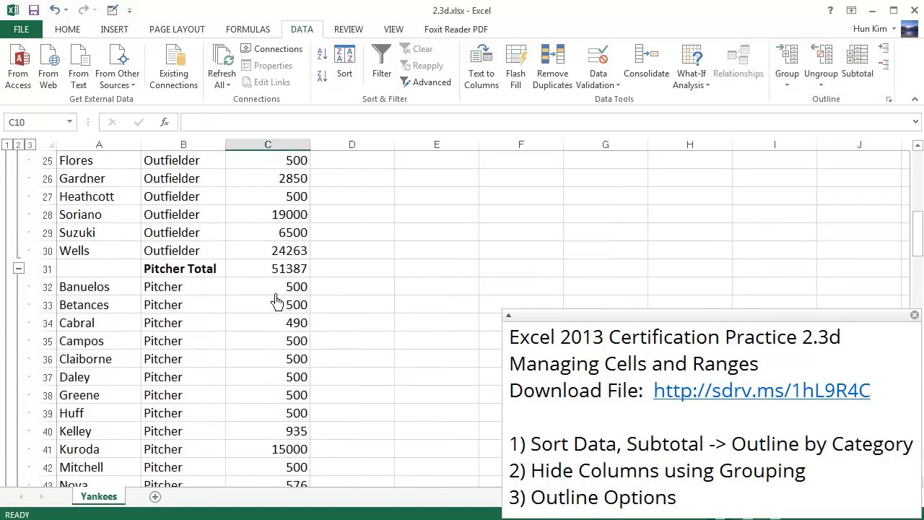
pyautogui.scroll(-3)
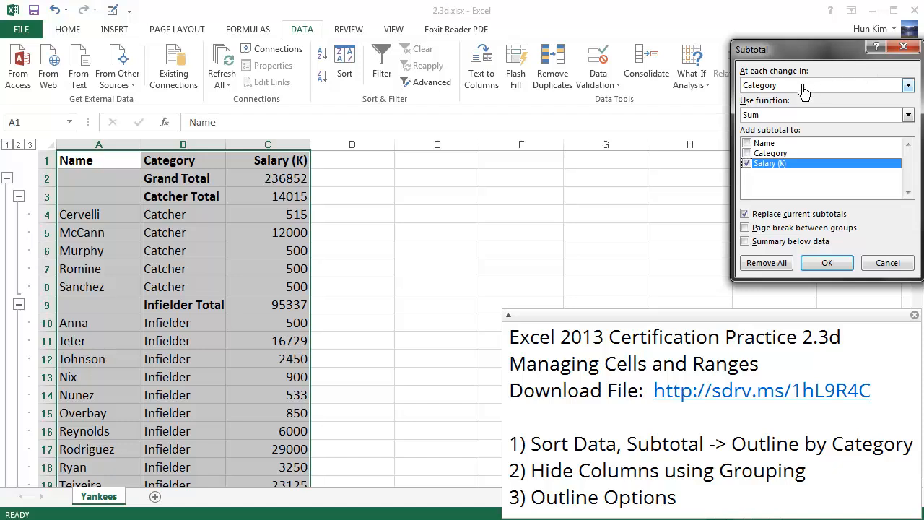
# Step: Change the subtotal function to Average and apply it
pyautogui.click(907, 115)
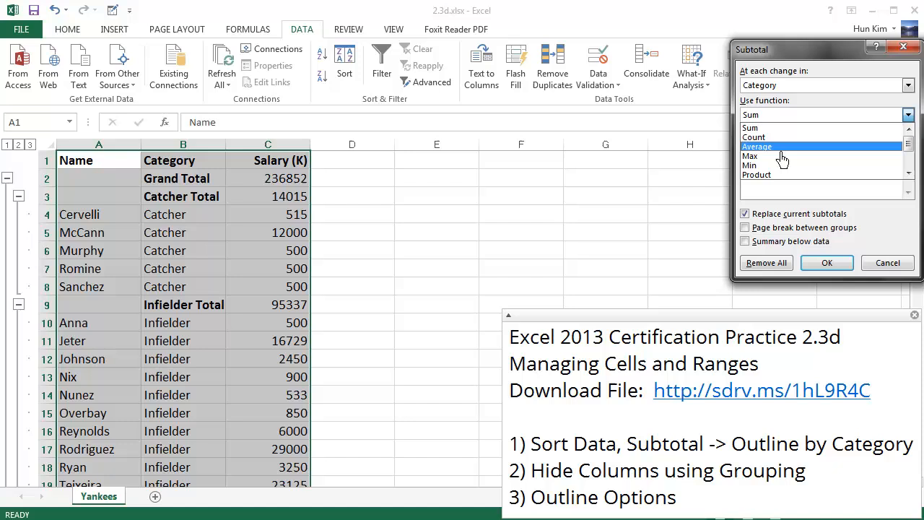
pyautogui.moveTo(776, 156)
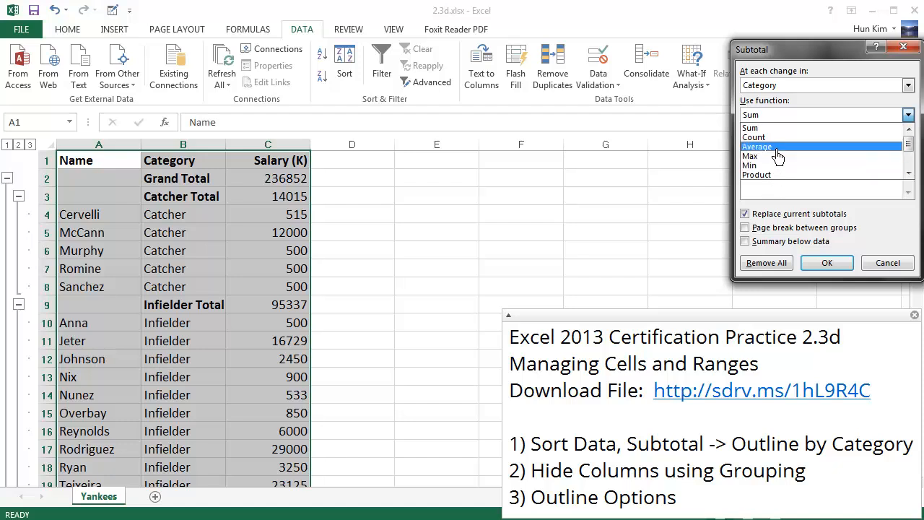
pyautogui.click(757, 147)
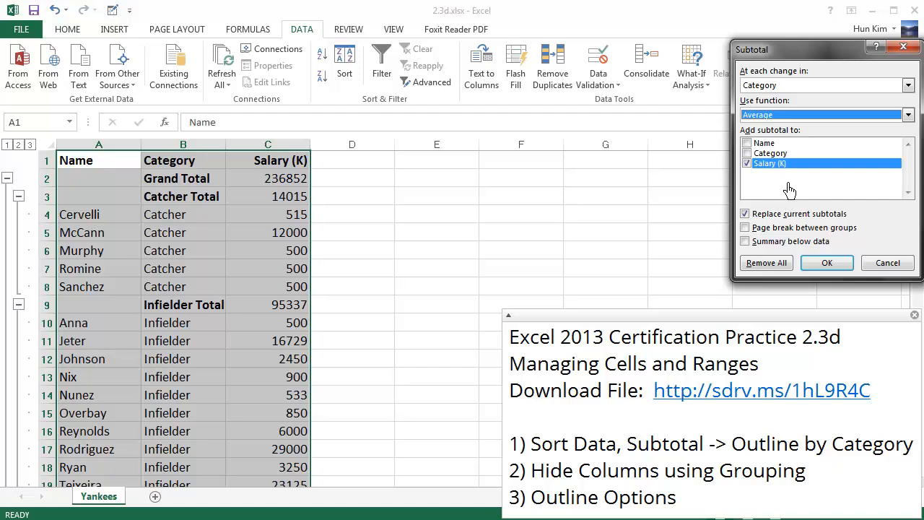
pyautogui.moveTo(789, 162)
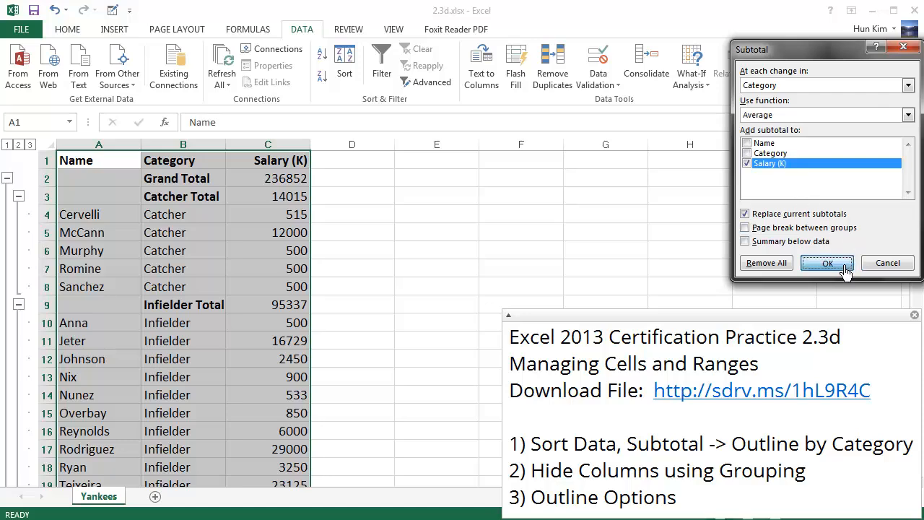
pyautogui.click(827, 263)
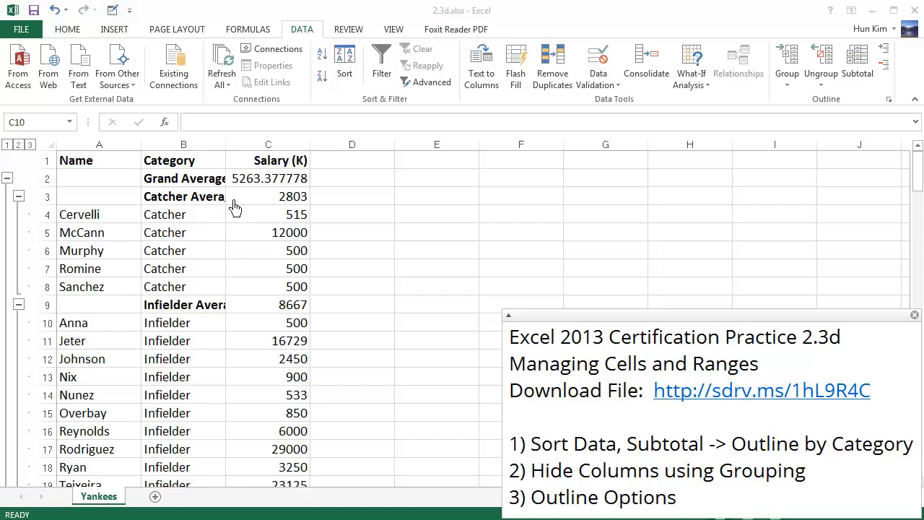
# Step: Inspect the Catcher Average label and its SUBTOTAL formula, then select Infielder Average
pyautogui.click(183, 195)
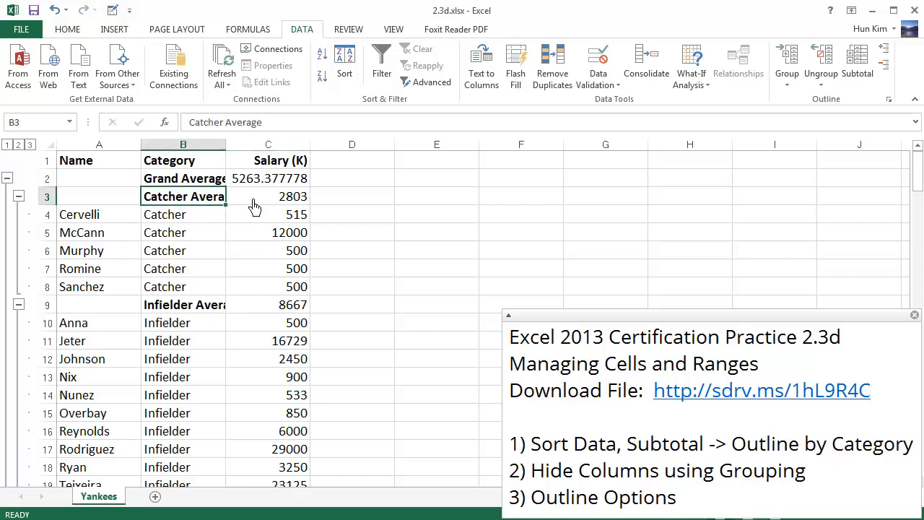
pyautogui.click(268, 196)
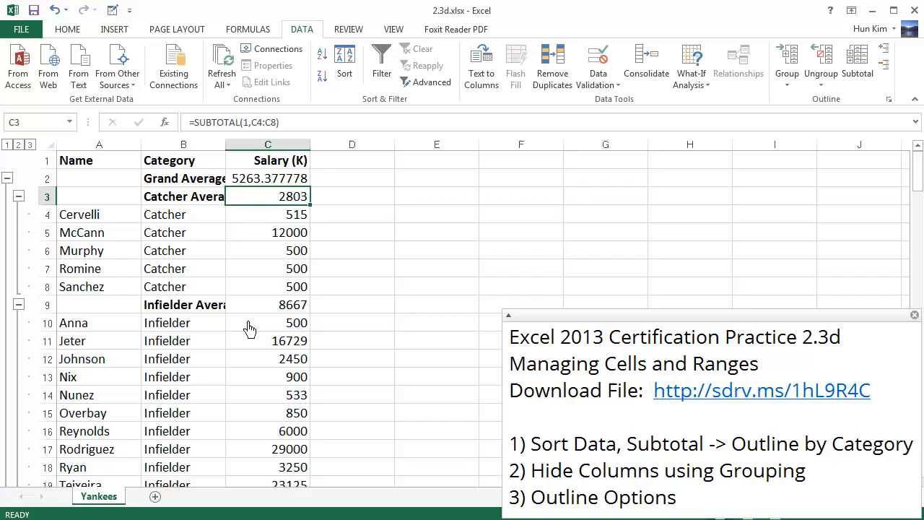
pyautogui.click(183, 304)
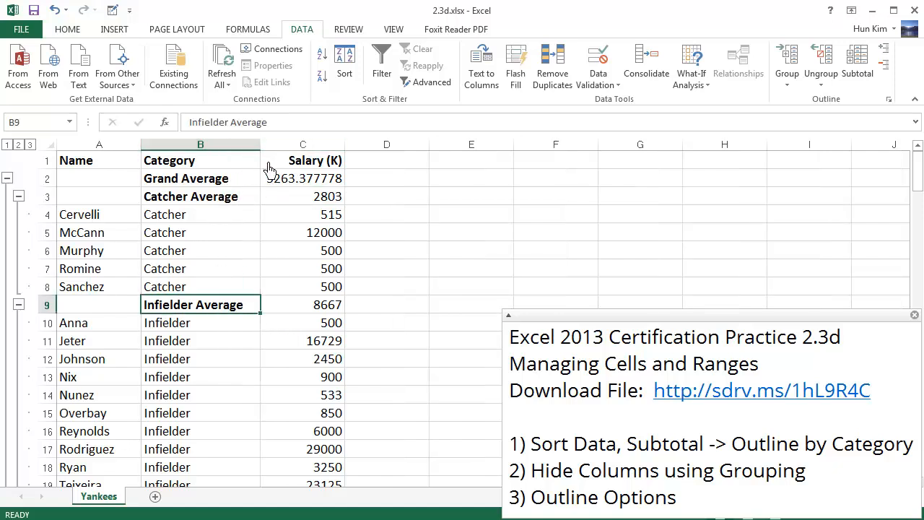
pyautogui.moveTo(304, 202)
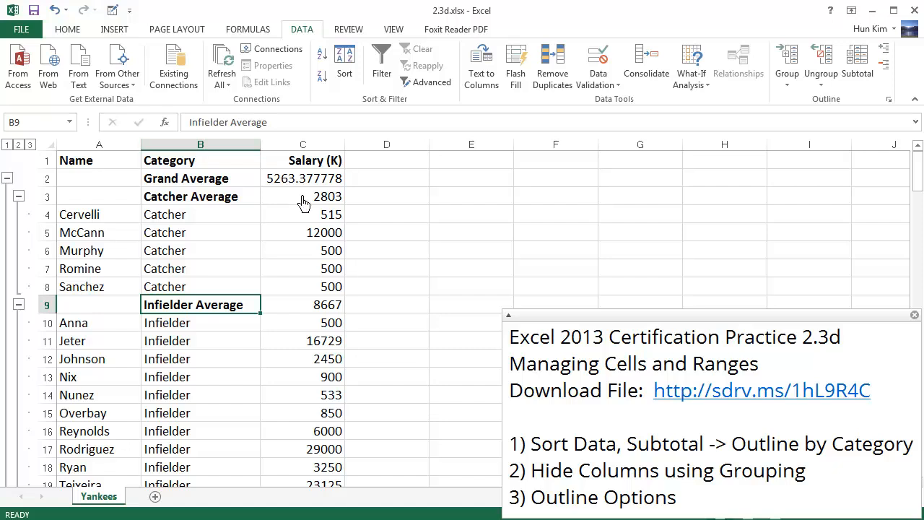
pyautogui.moveTo(259, 185)
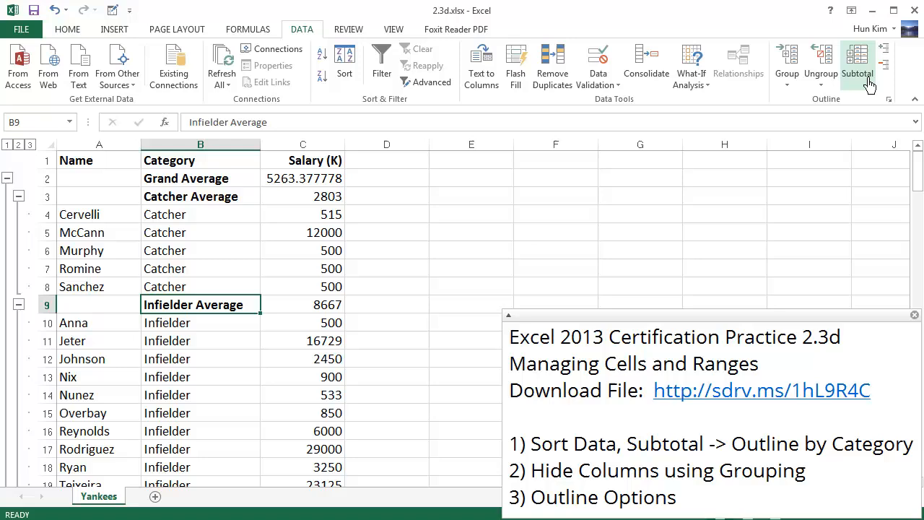
# Step: Reapply subtotals with Summary below data, confirming Grand Average 5263 at the bottom
pyautogui.click(857, 65)
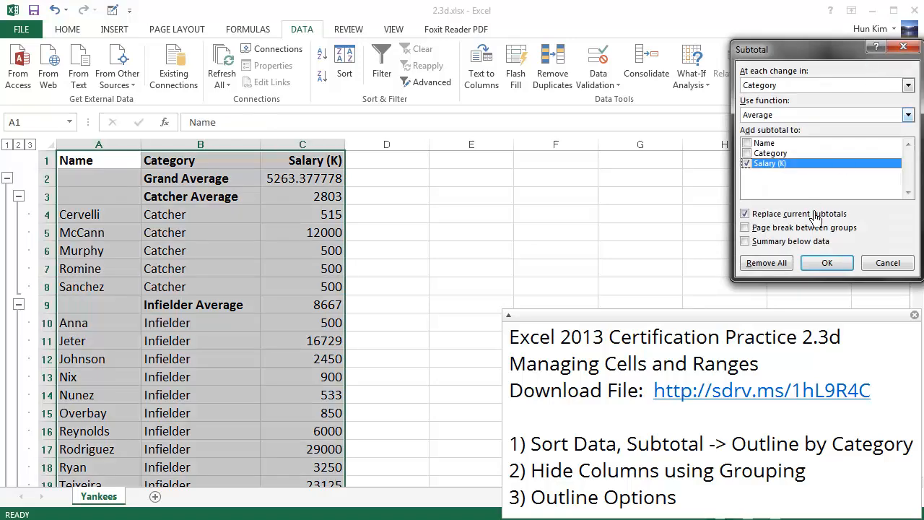
pyautogui.click(744, 241)
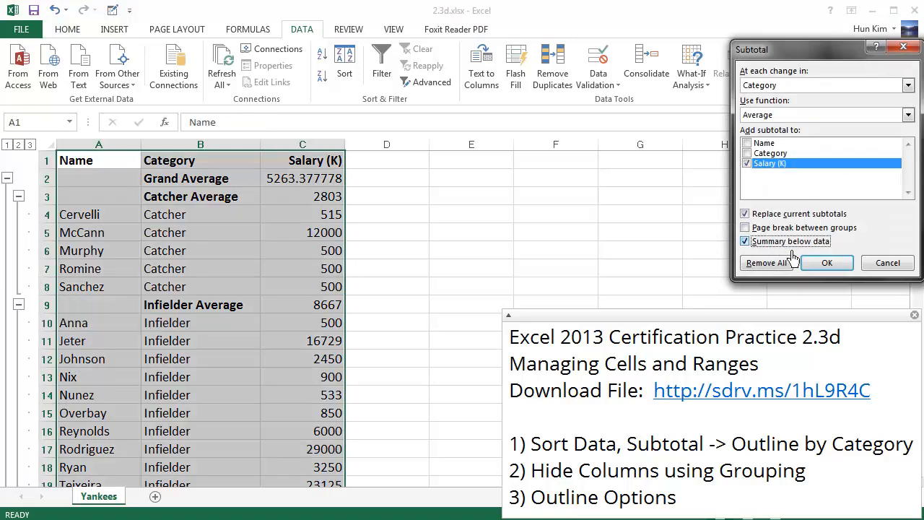
pyautogui.click(827, 262)
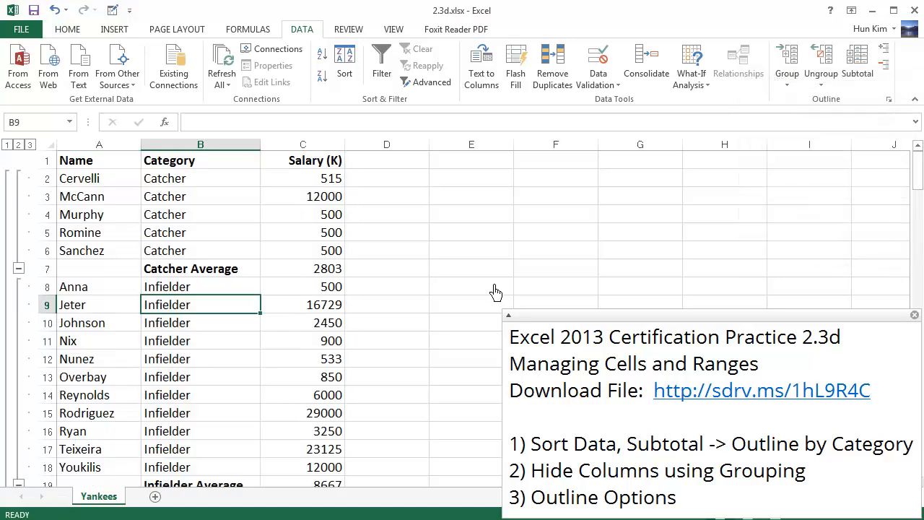
pyautogui.scroll(-3)
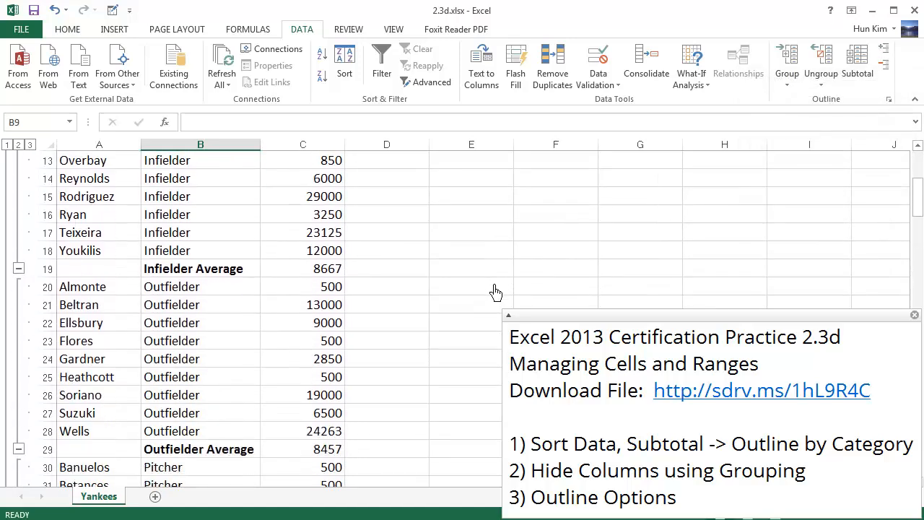
pyautogui.scroll(-3)
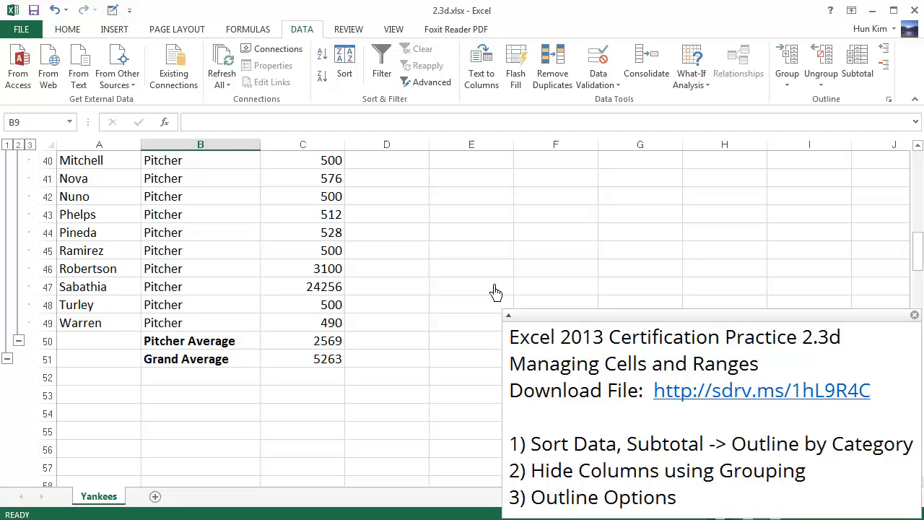
pyautogui.scroll(-3)
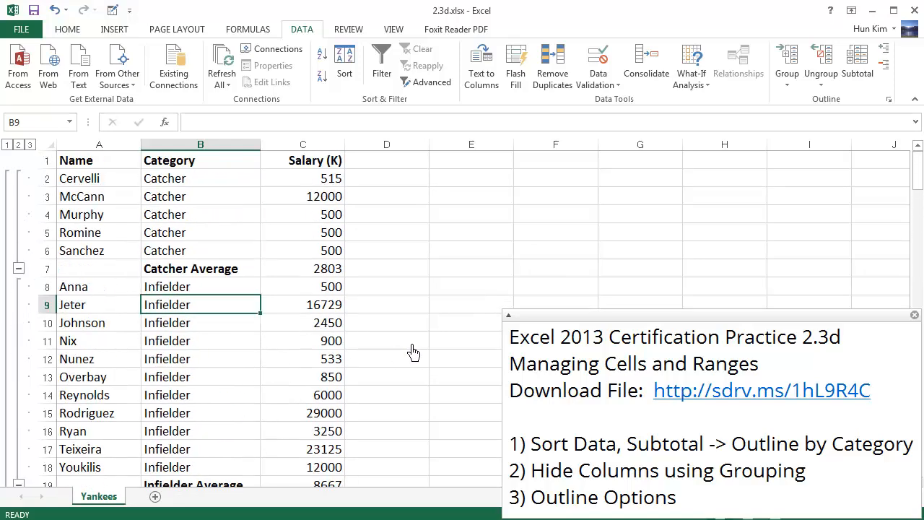
pyautogui.moveTo(427, 360)
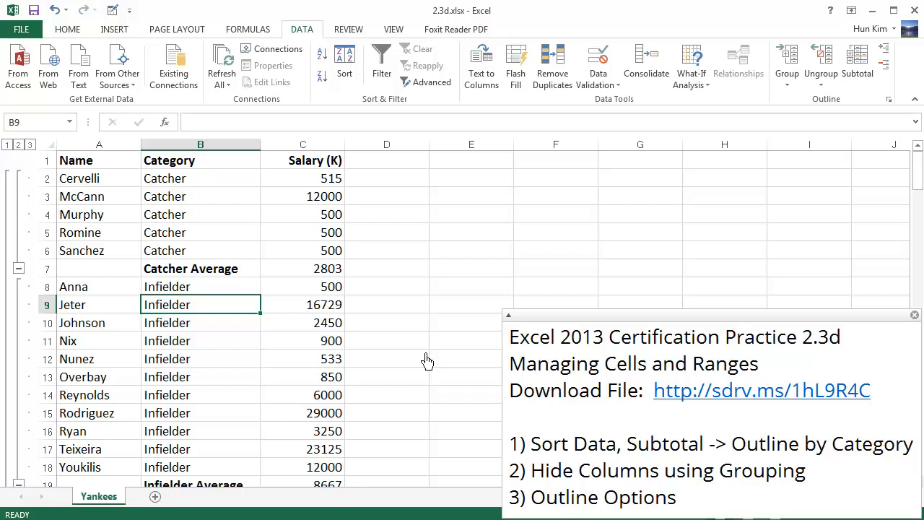
pyautogui.moveTo(855, 119)
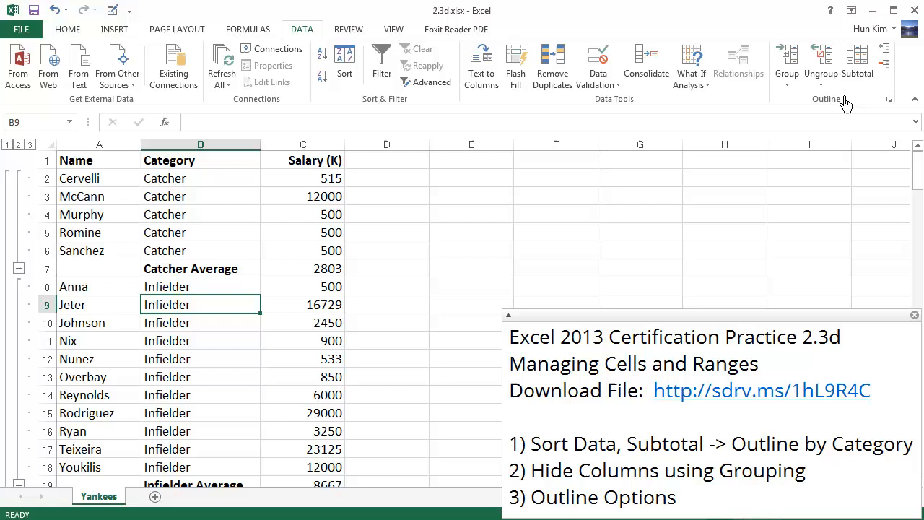
pyautogui.moveTo(368, 265)
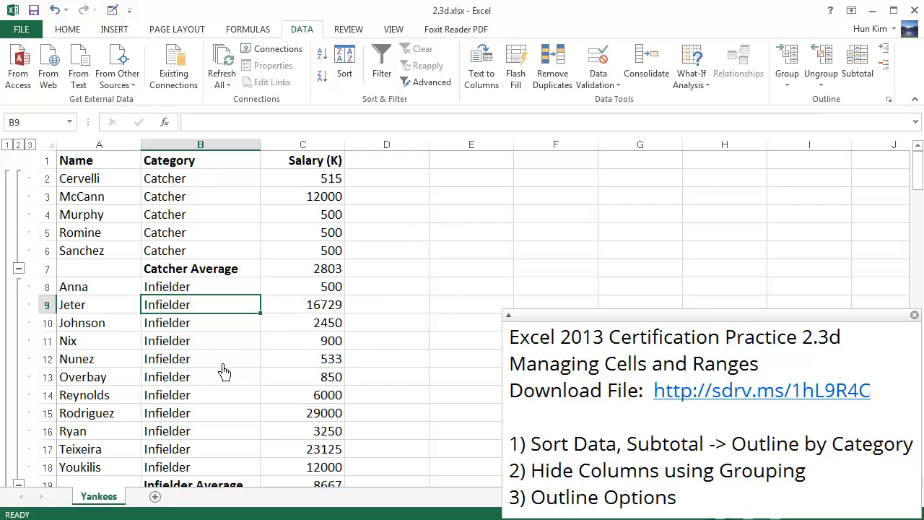
pyautogui.moveTo(259, 408)
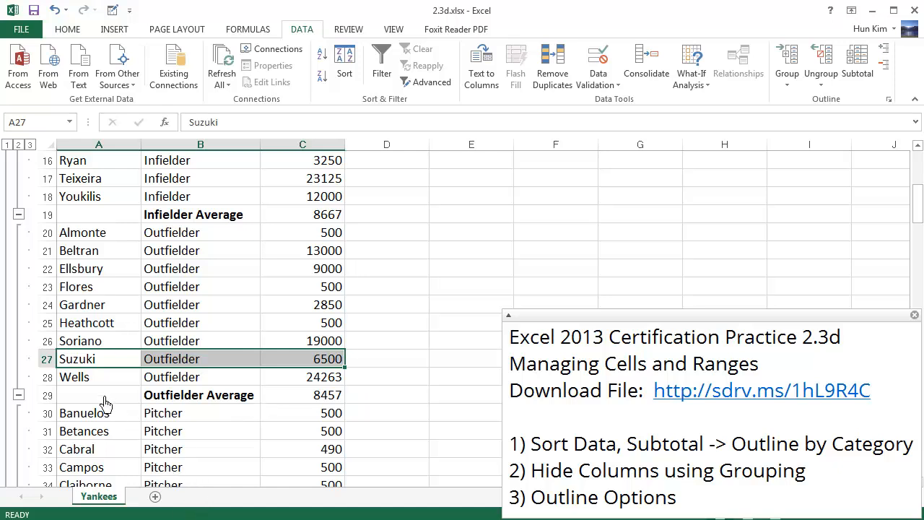
pyautogui.moveTo(92, 352)
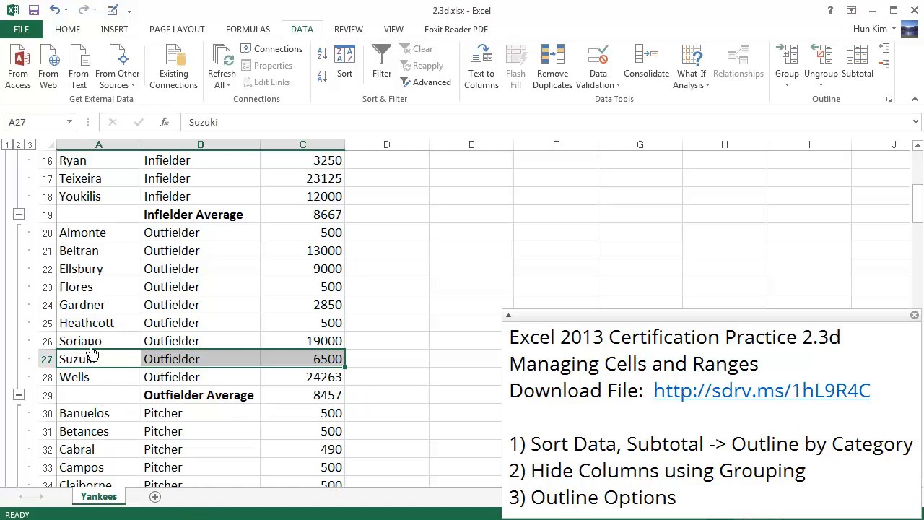